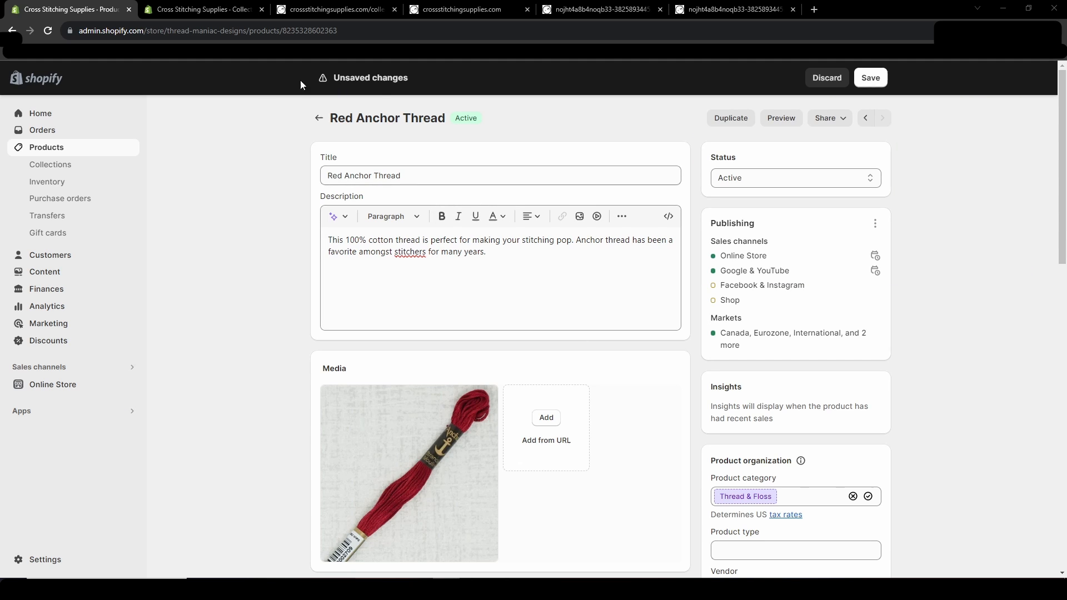
mouse_move(58, 149)
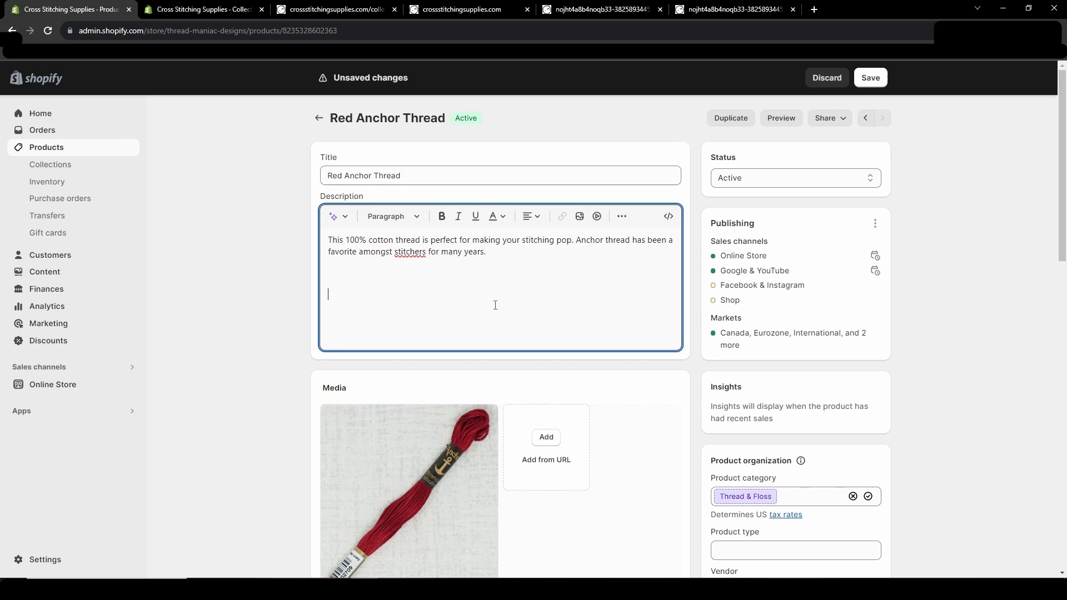
Type 'See other Anchor threads we have available ->' on a new line below the description
text(See other Anchor)
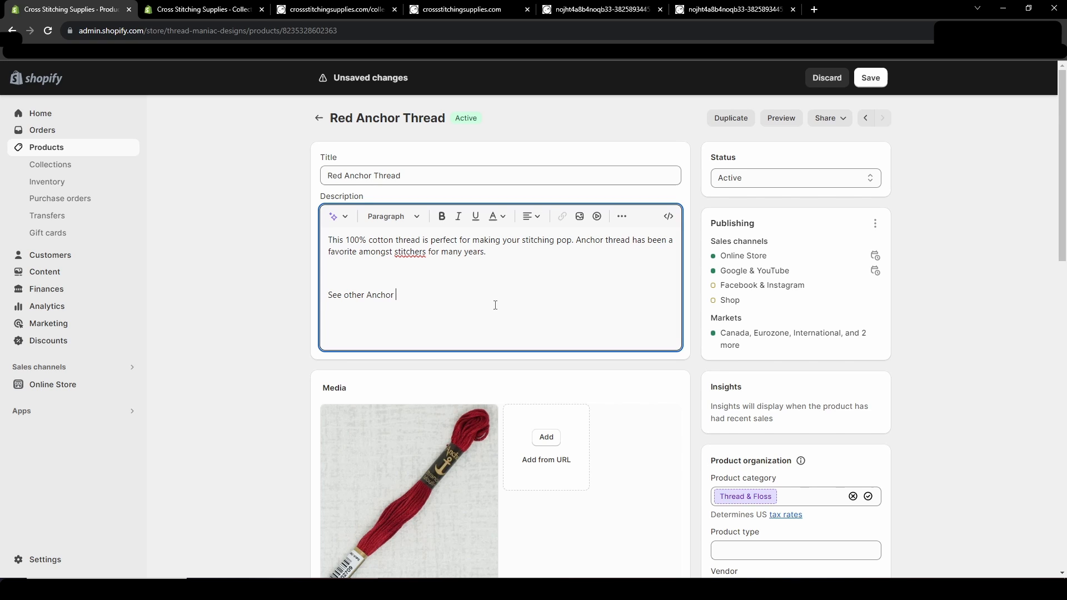
text(threads we have a)
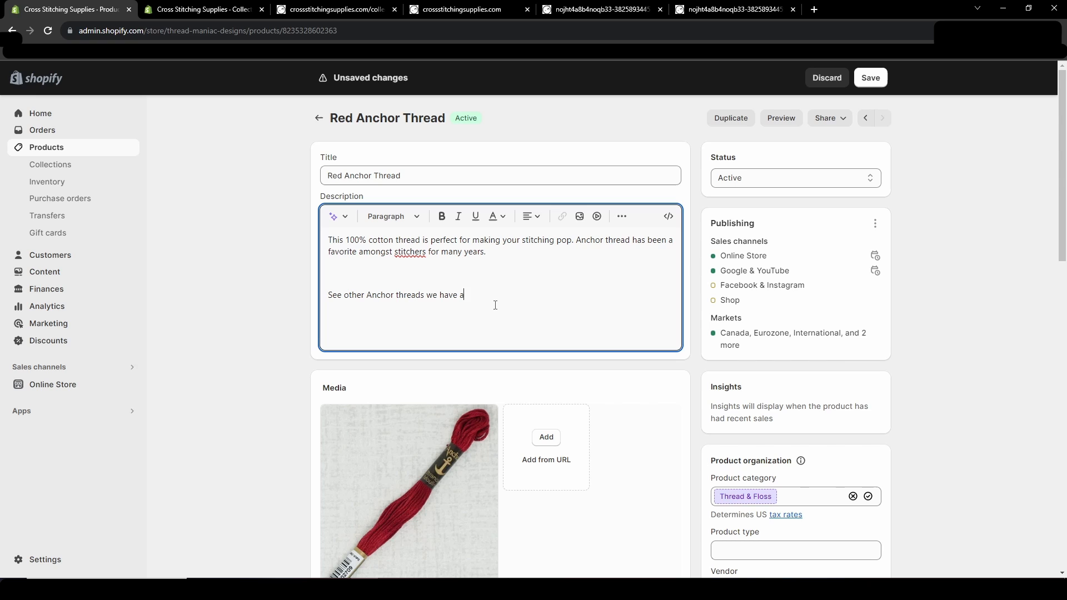
text(vailable -)
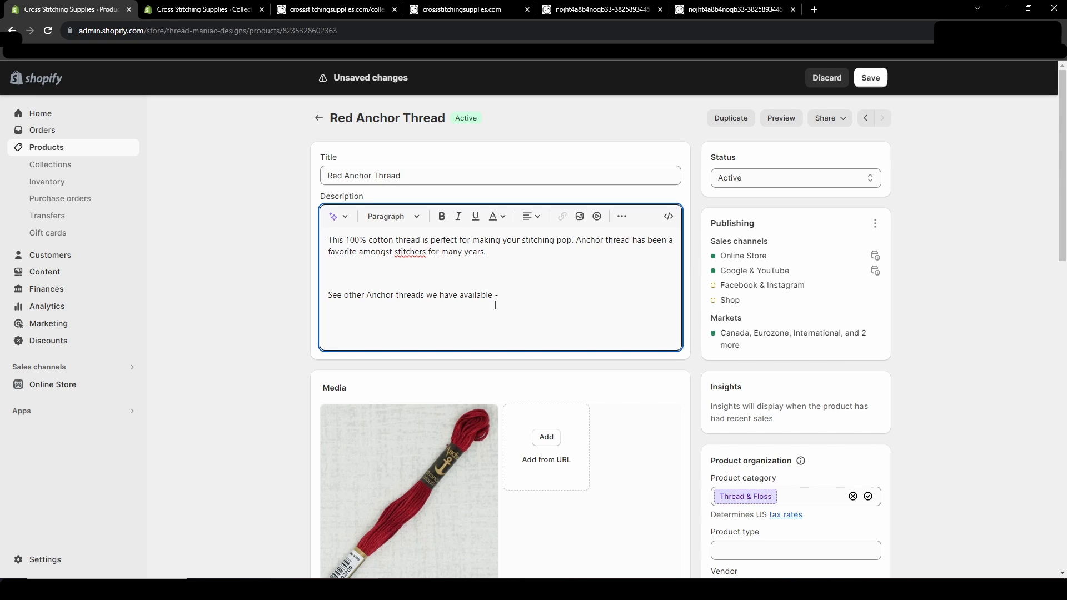
text(>)
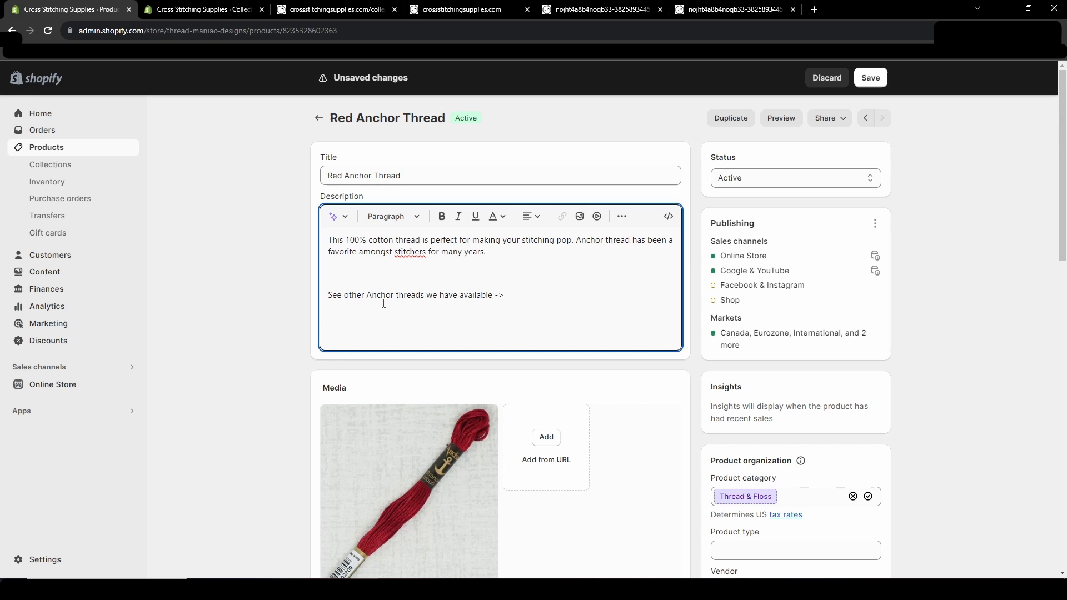
mouse_move(619, 318)
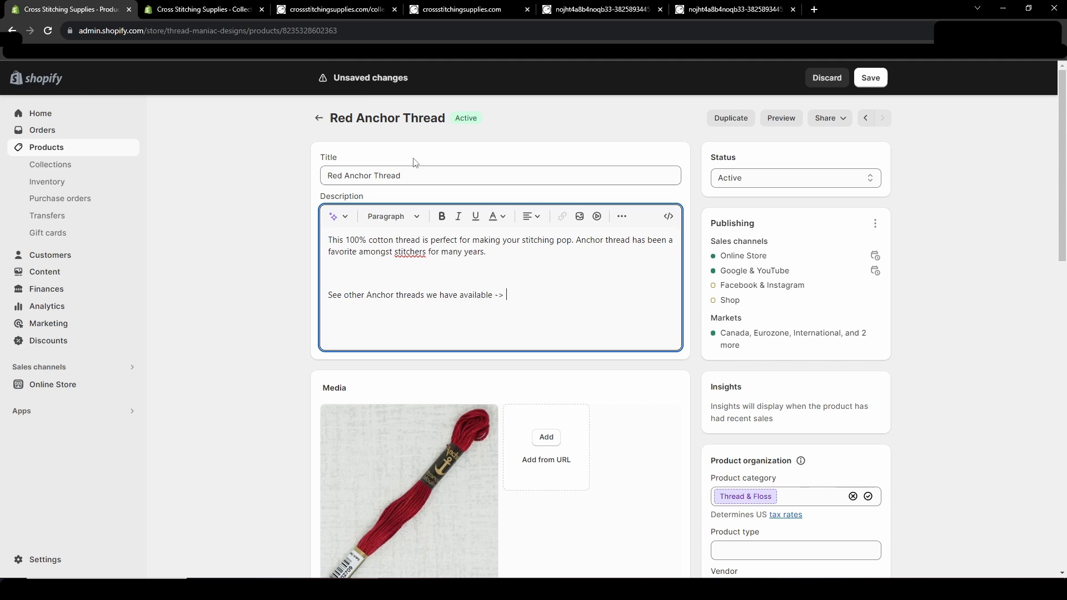
Copy the embroidery thread collection page URL from the storefront tab's address bar
click(334, 9)
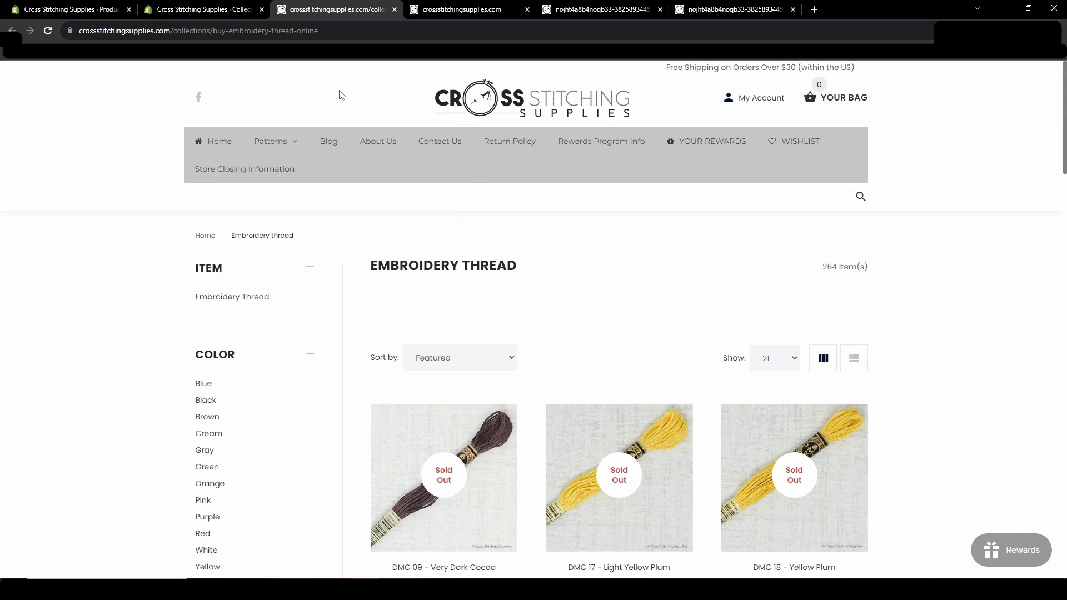
click(197, 30)
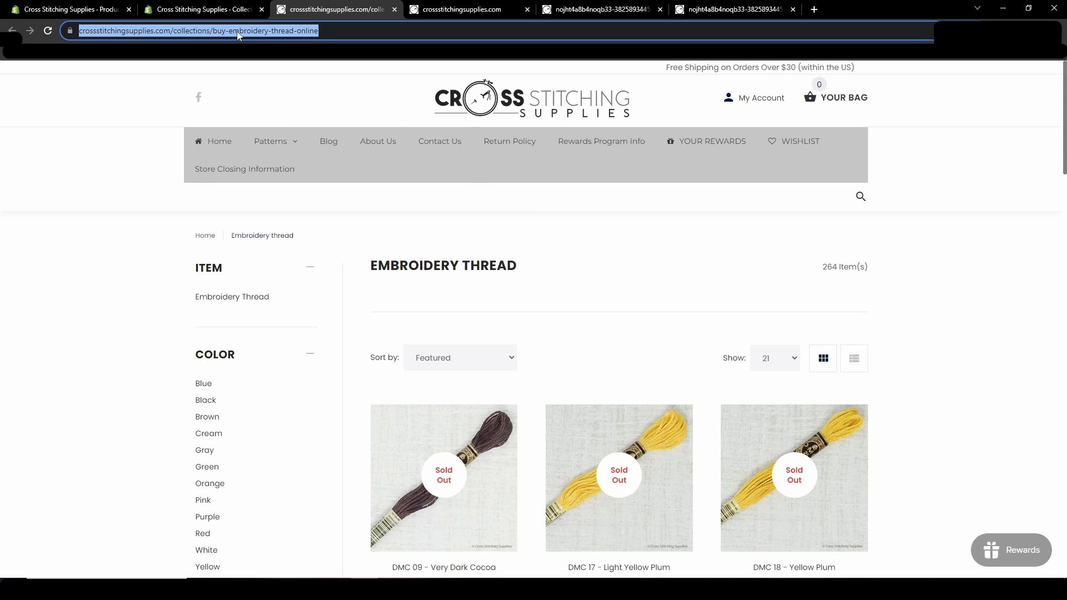
click(68, 9)
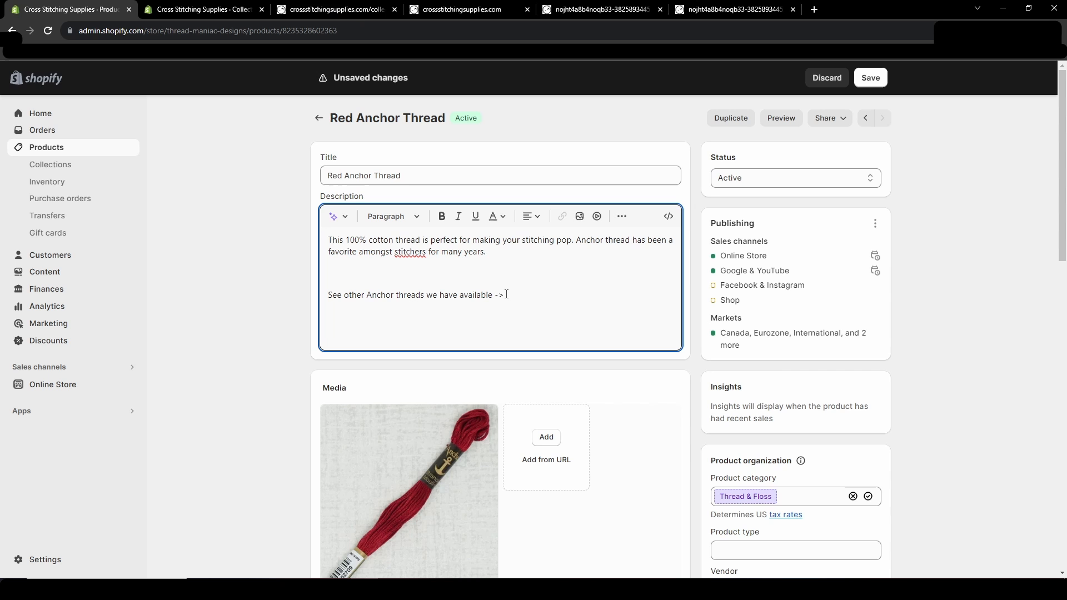
Paste the buy-embroidery-thread-online collection URL after the arrow
text(https://www.crossstitchingsupplies.com/collections/buy-embroidery-thread-online)
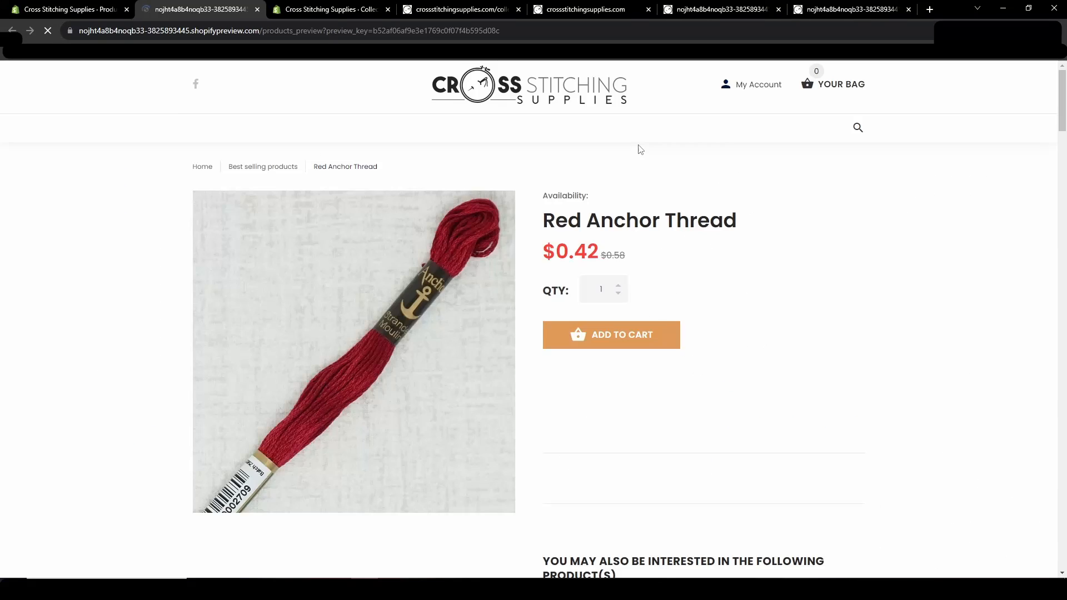
scroll(down, 3)
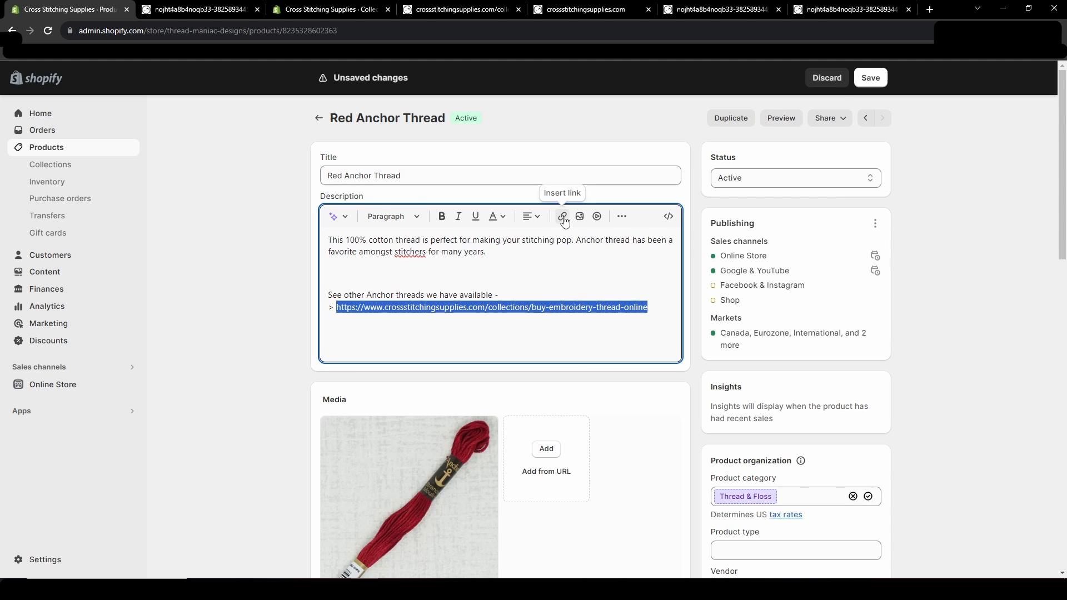
Fill the link form with the collection URL and title 'Thread Collection for Cross Stitching Supplies'
click(561, 217)
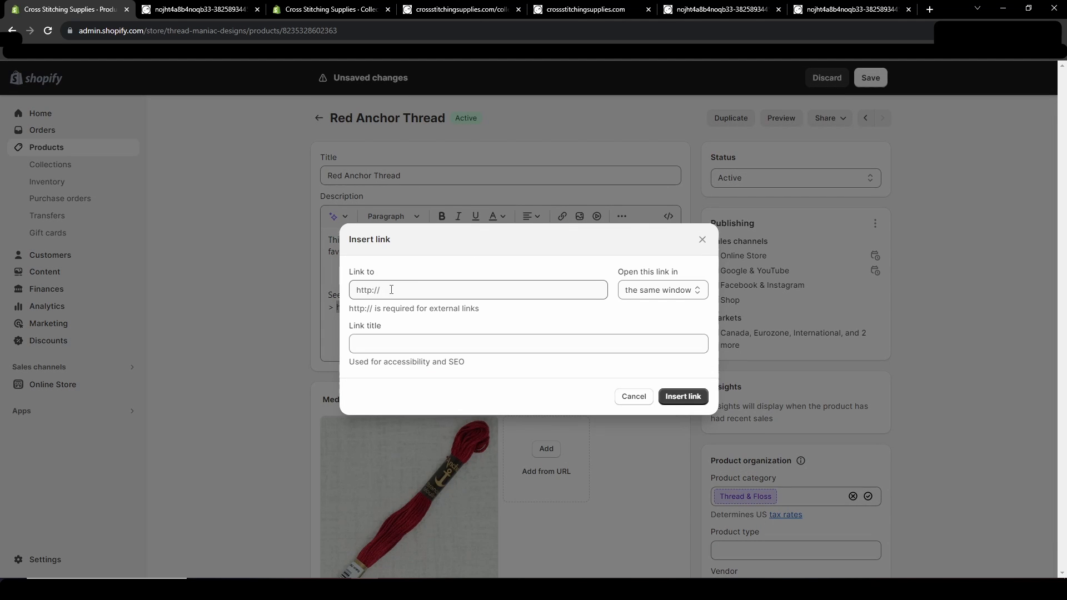
text(https://crossstitchingsupplies.com/collections/buy-embroidery-thread-online)
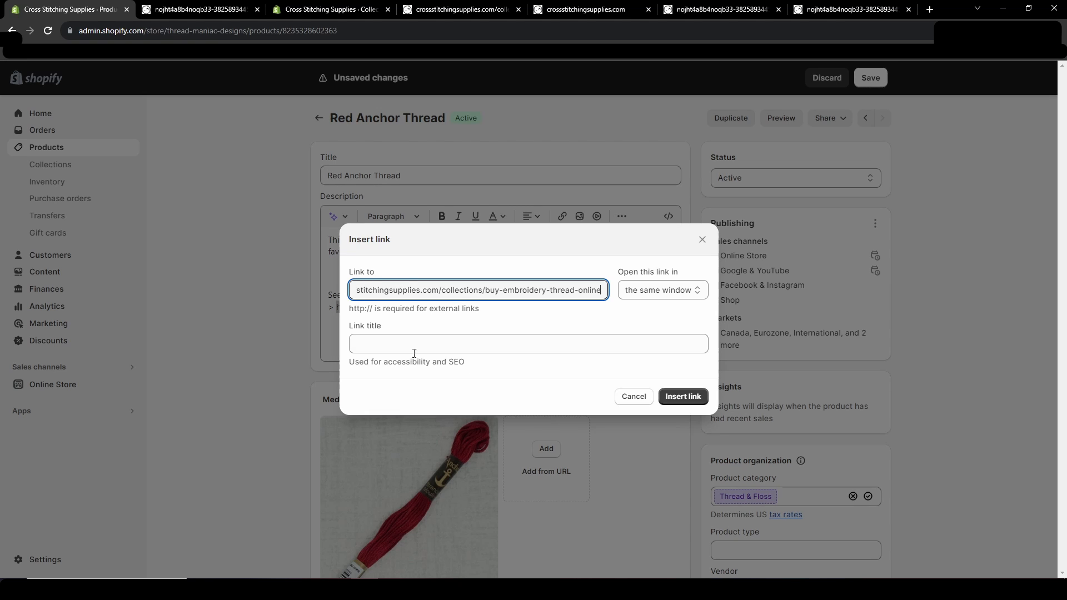
click(528, 343)
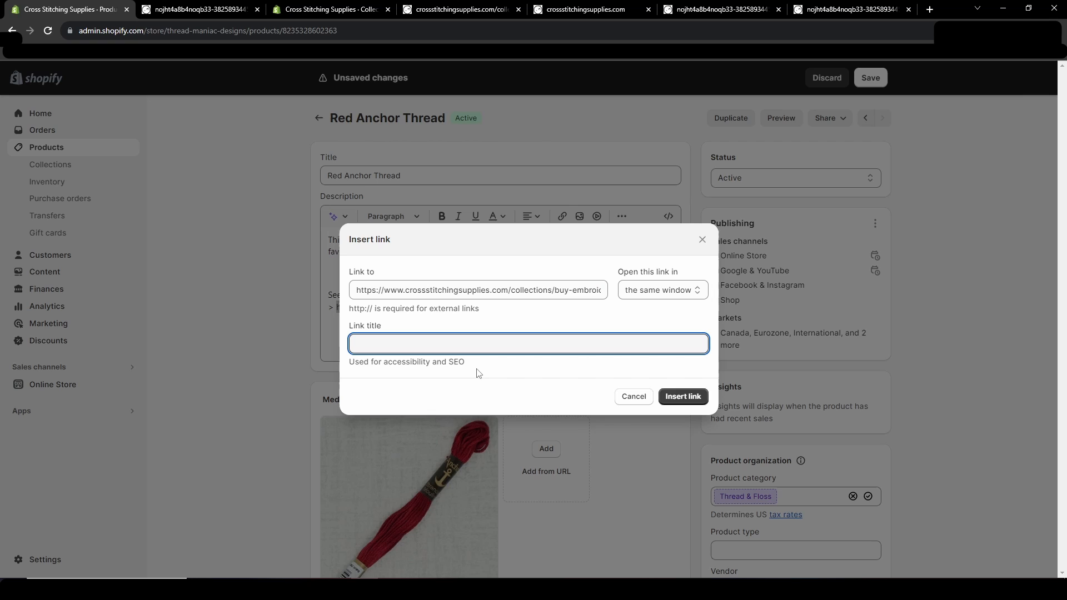
click(528, 343)
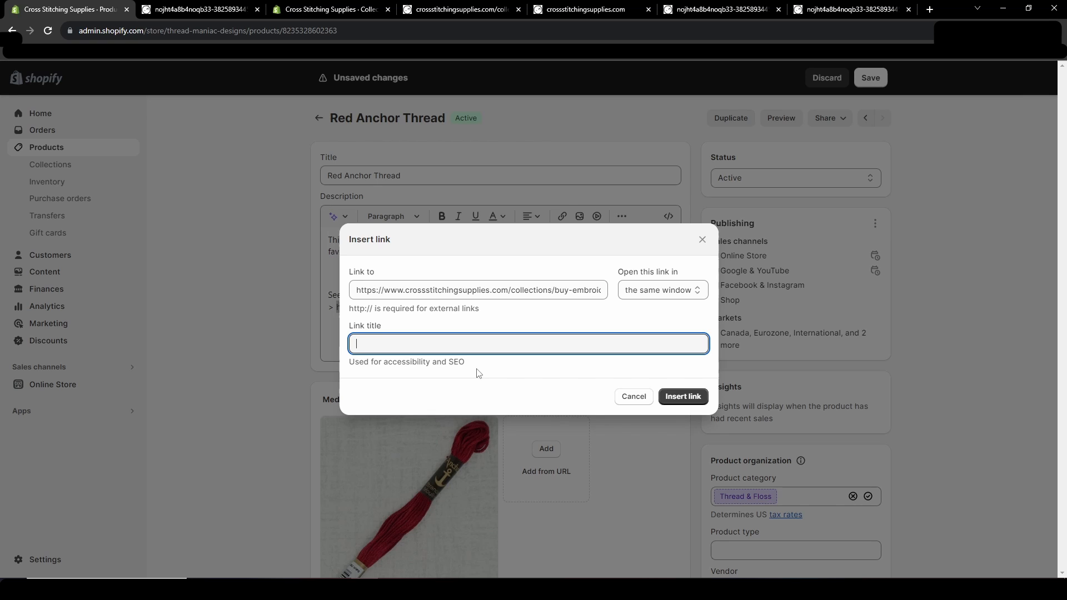
text(Thread Collection for Cross Stitchin)
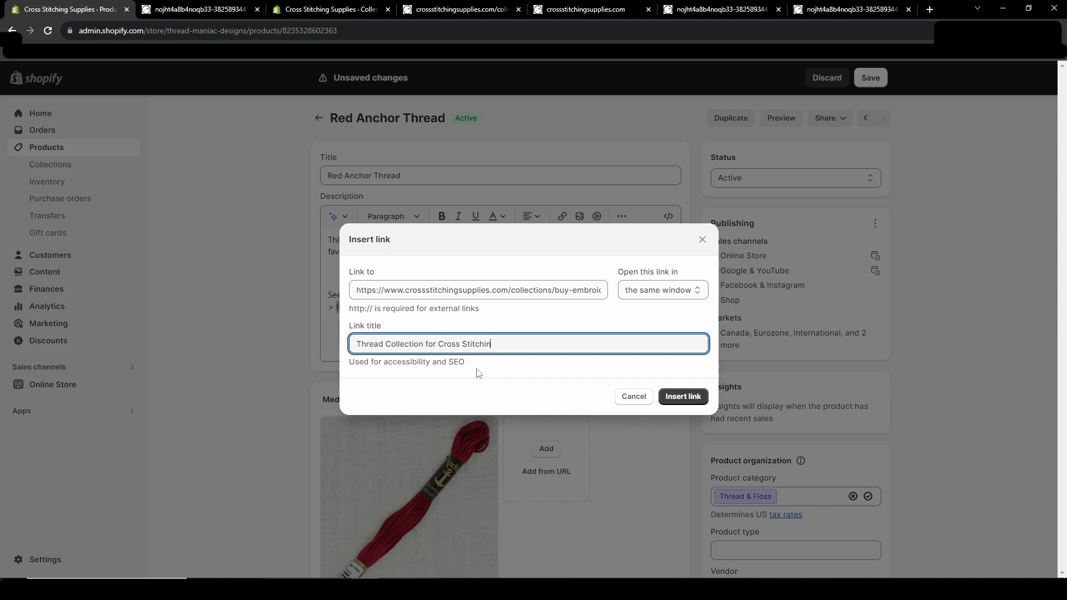
text(g Supplies)
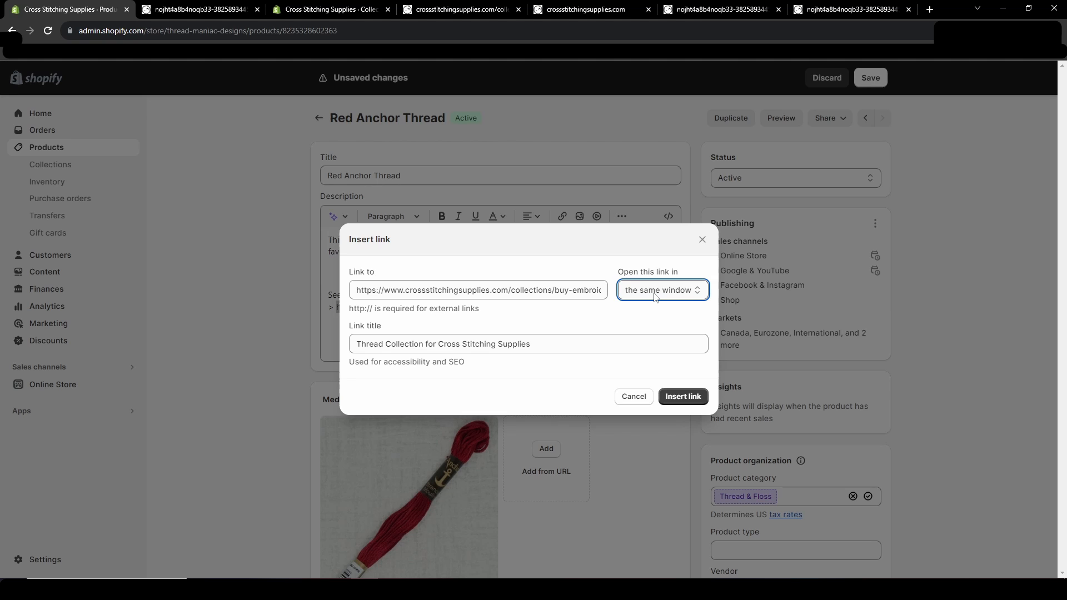
Set the link to open in the same window and insert it
click(661, 289)
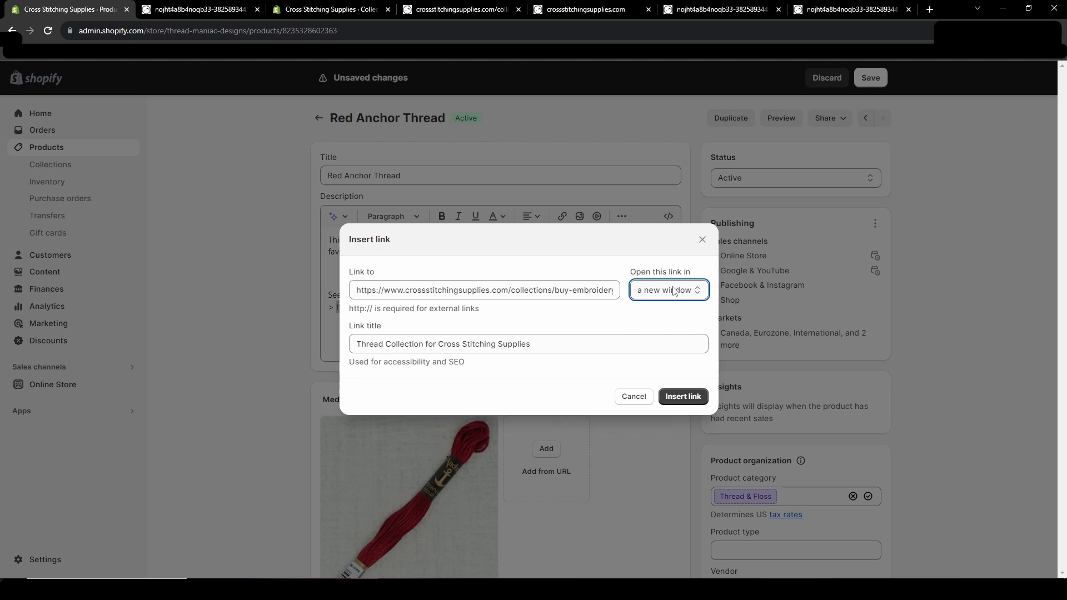
click(668, 289)
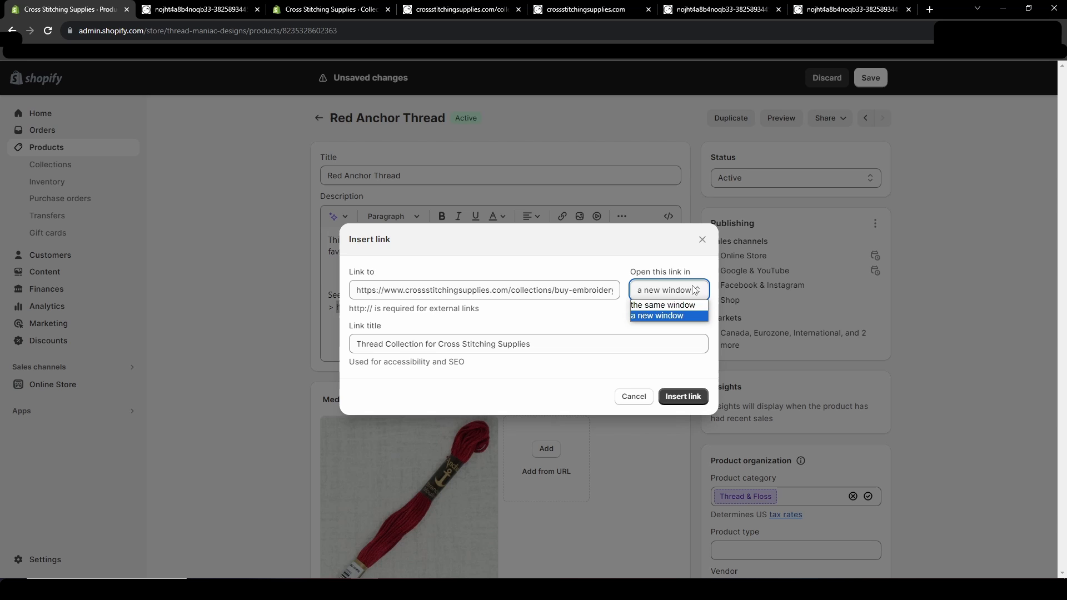
click(661, 305)
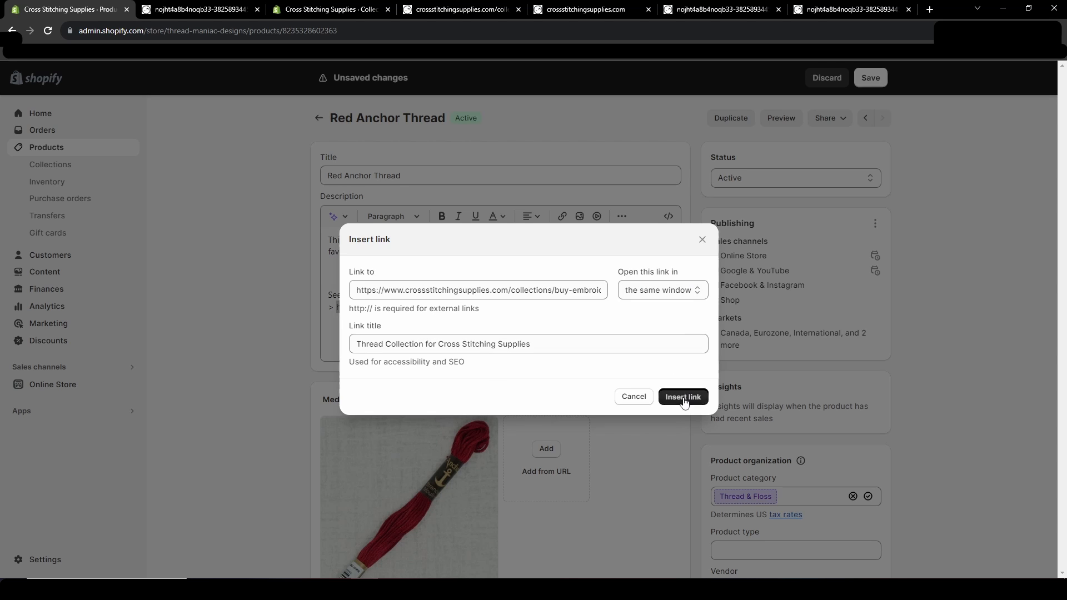
click(683, 397)
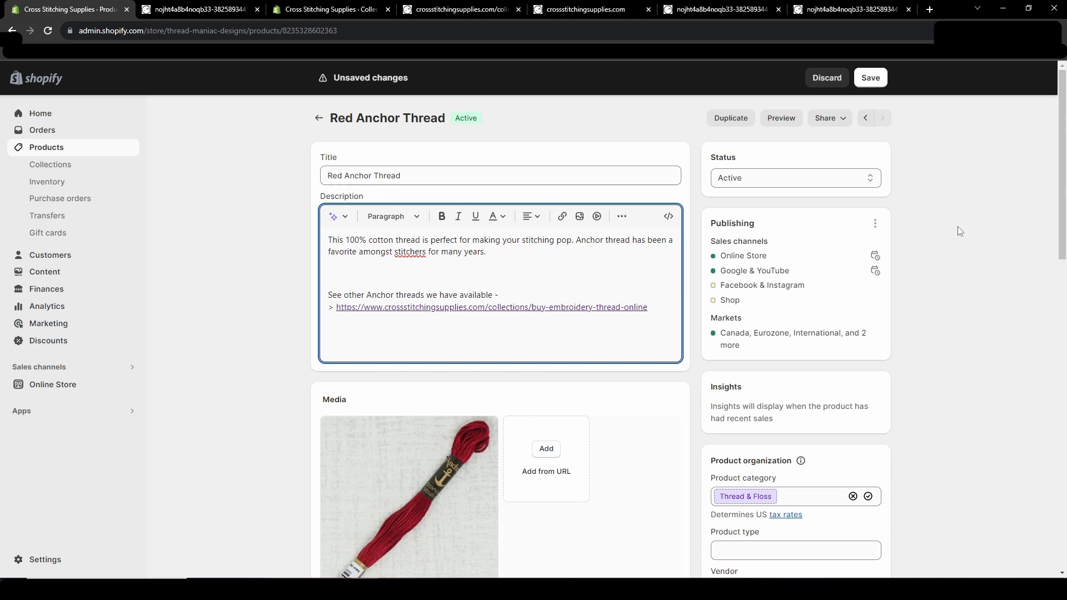
Preview the Red Anchor Thread product page in the store
click(780, 118)
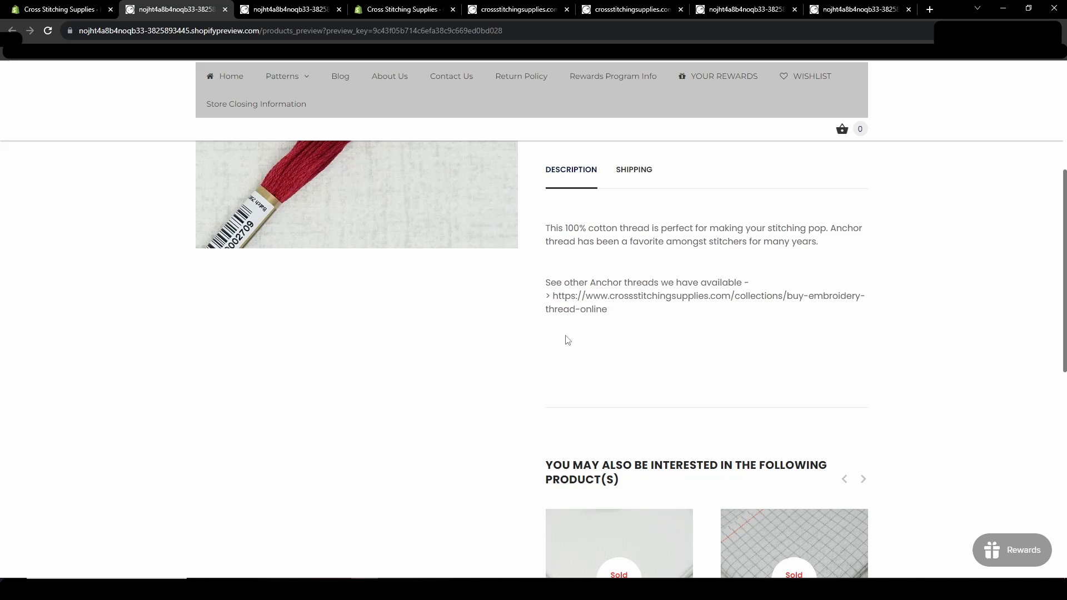
mouse_move(577, 317)
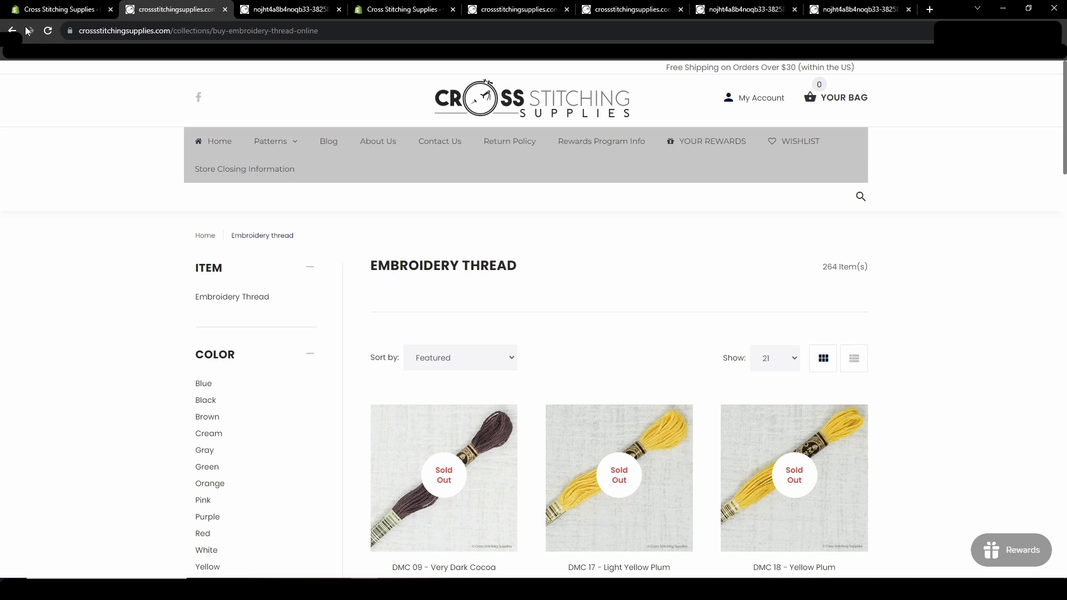
Back in the product editor, shift the link's text colour hue toward blue
click(174, 9)
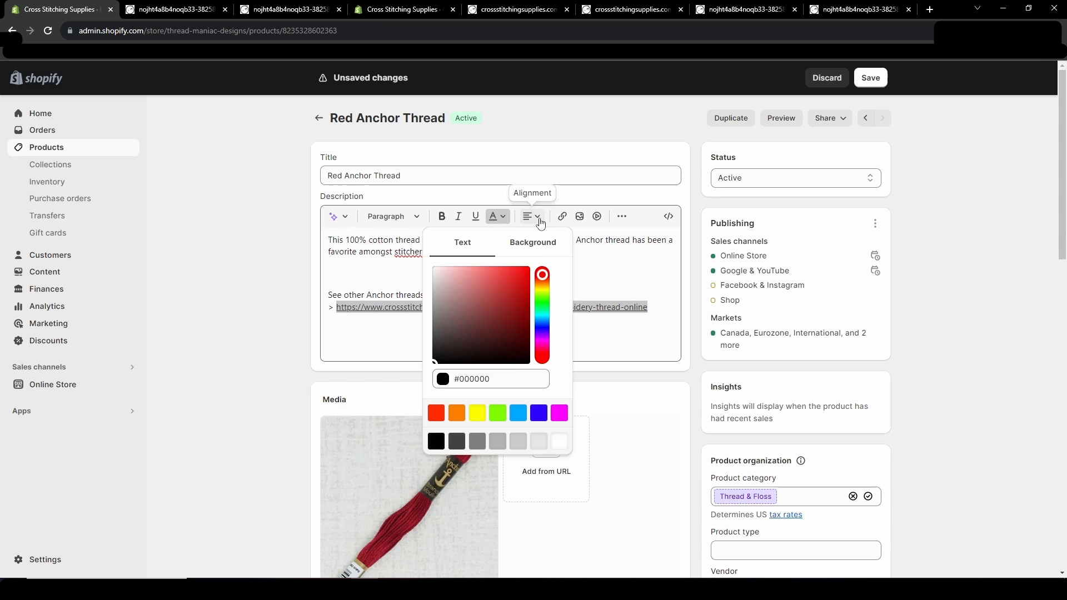
drag(542, 274, 543, 325)
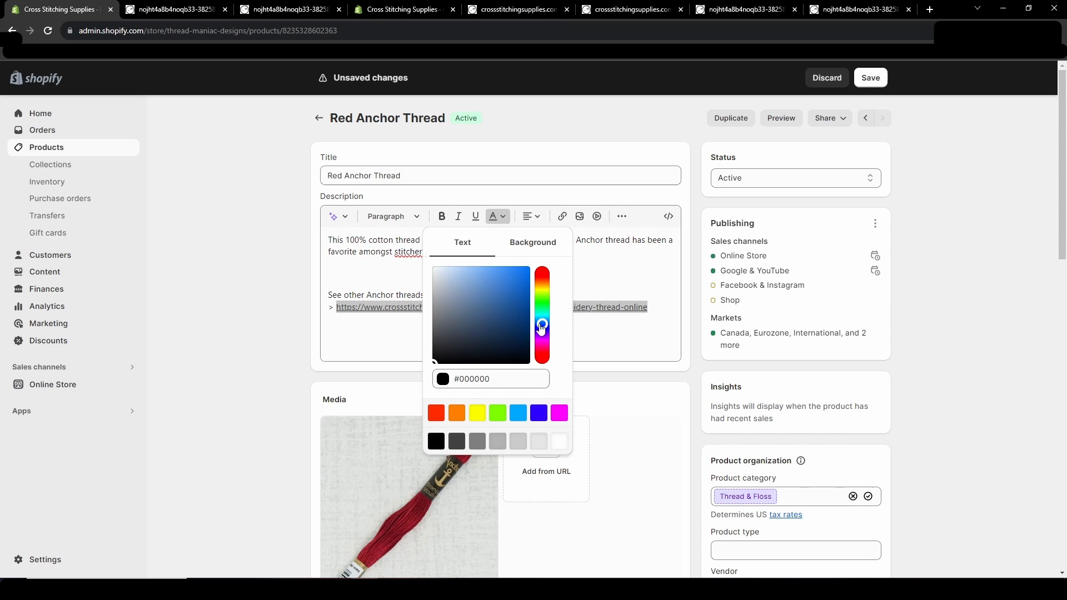
click(514, 310)
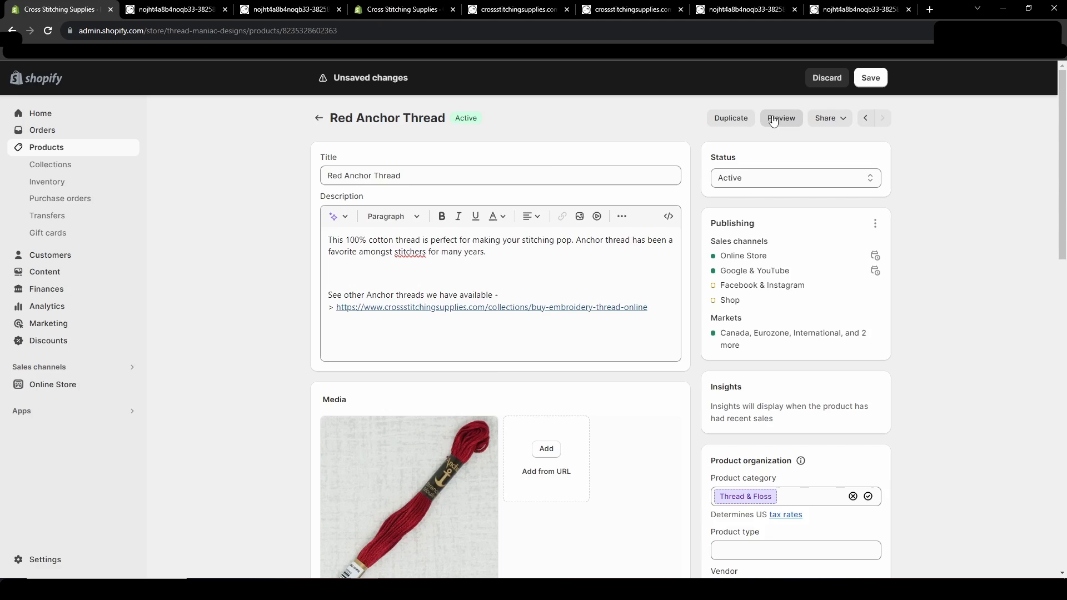
click(781, 117)
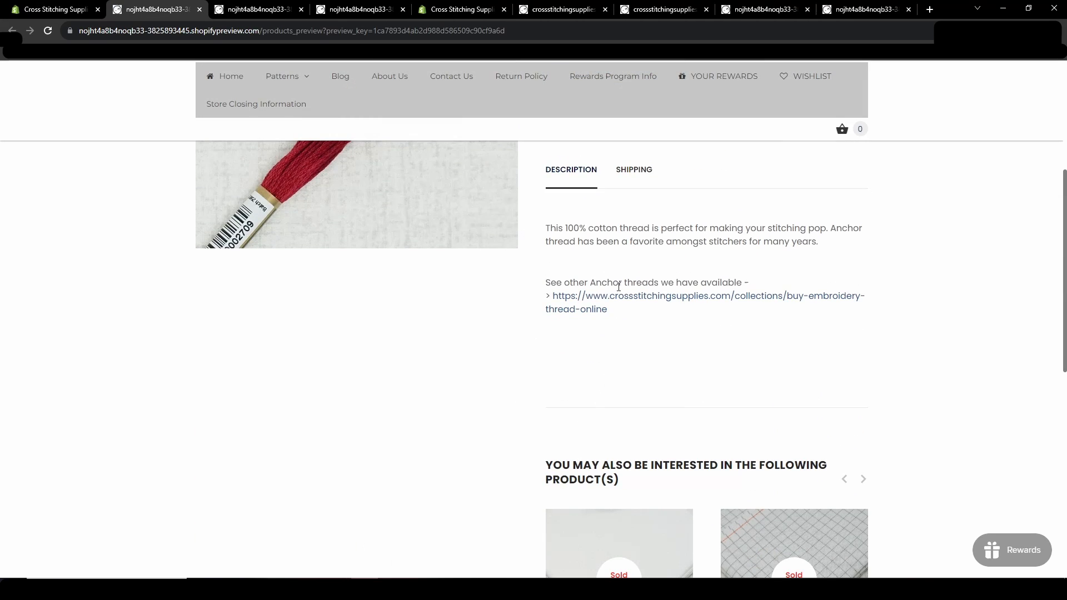
mouse_move(643, 300)
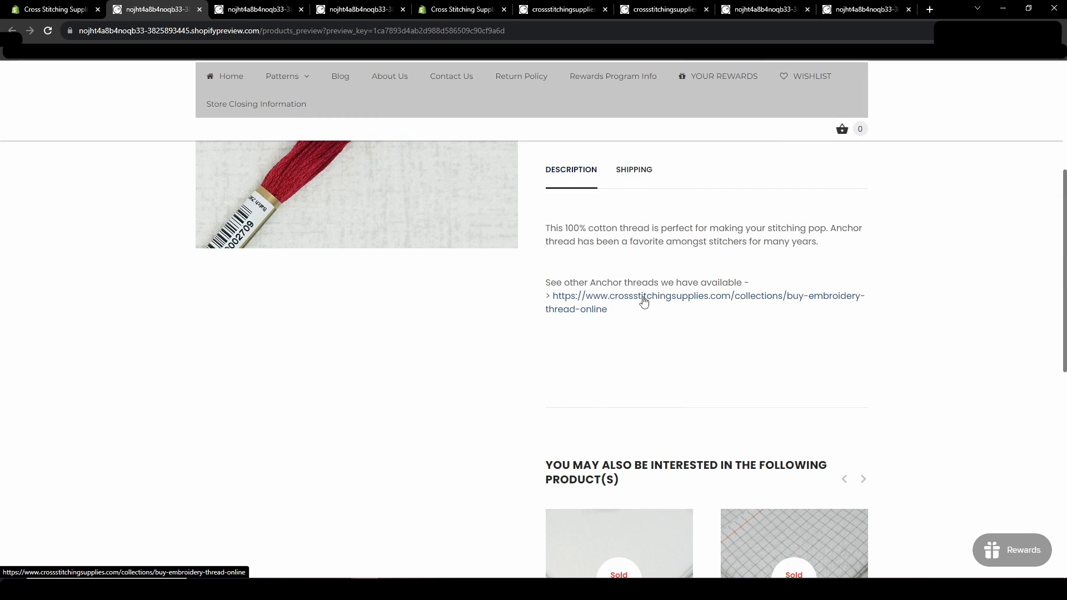
mouse_move(716, 299)
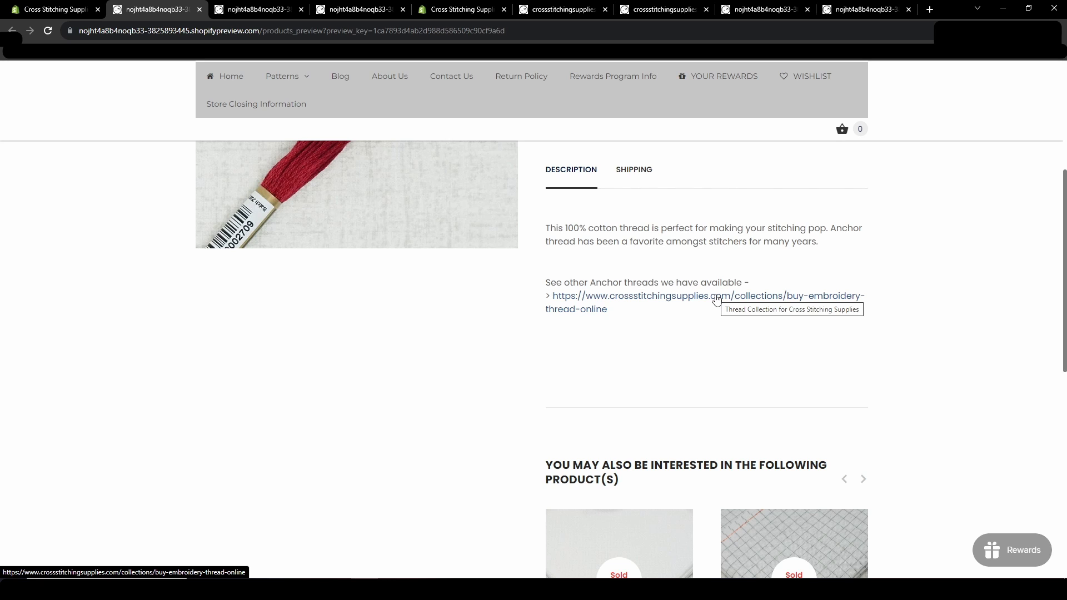
mouse_move(610, 307)
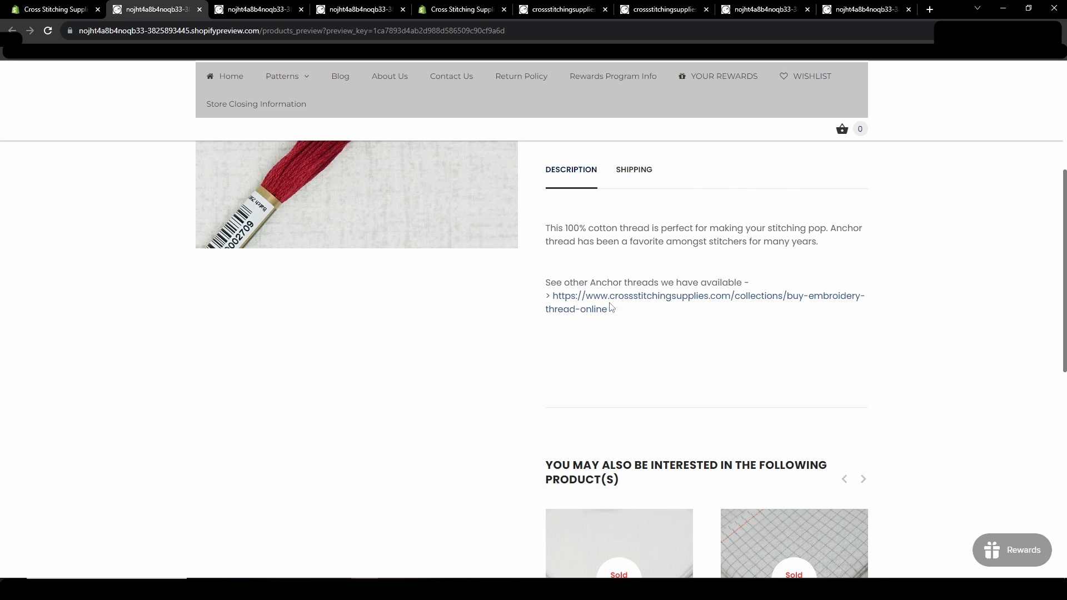
mouse_move(635, 265)
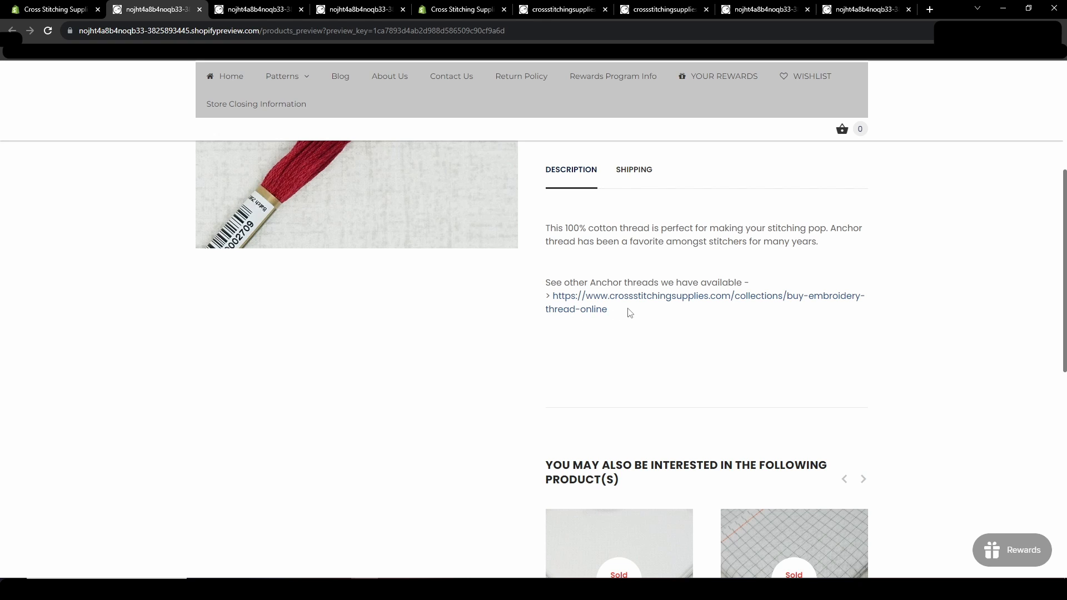
mouse_move(547, 318)
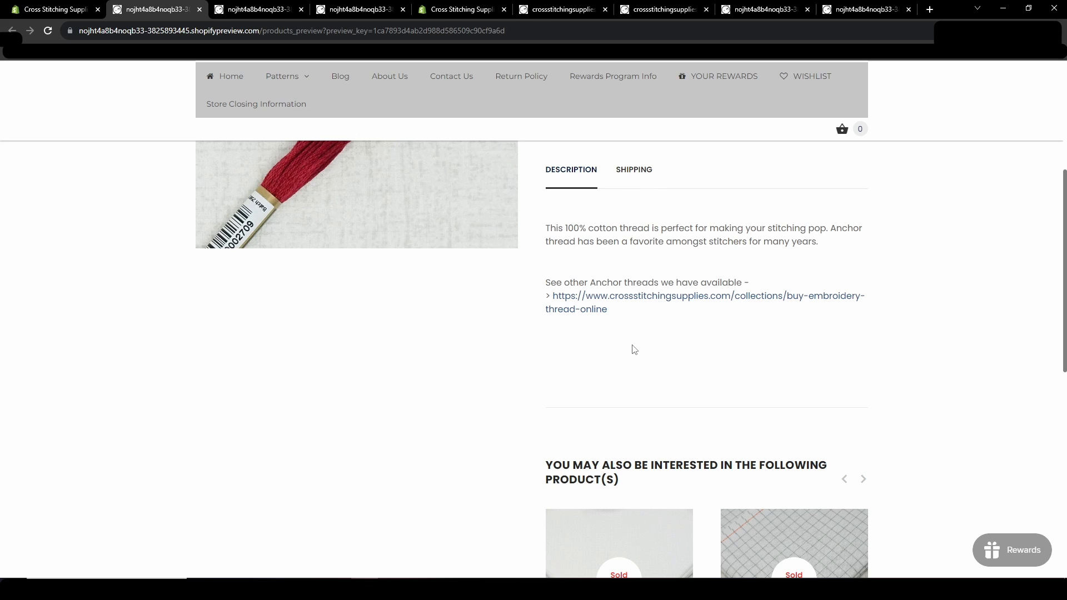
mouse_move(627, 342)
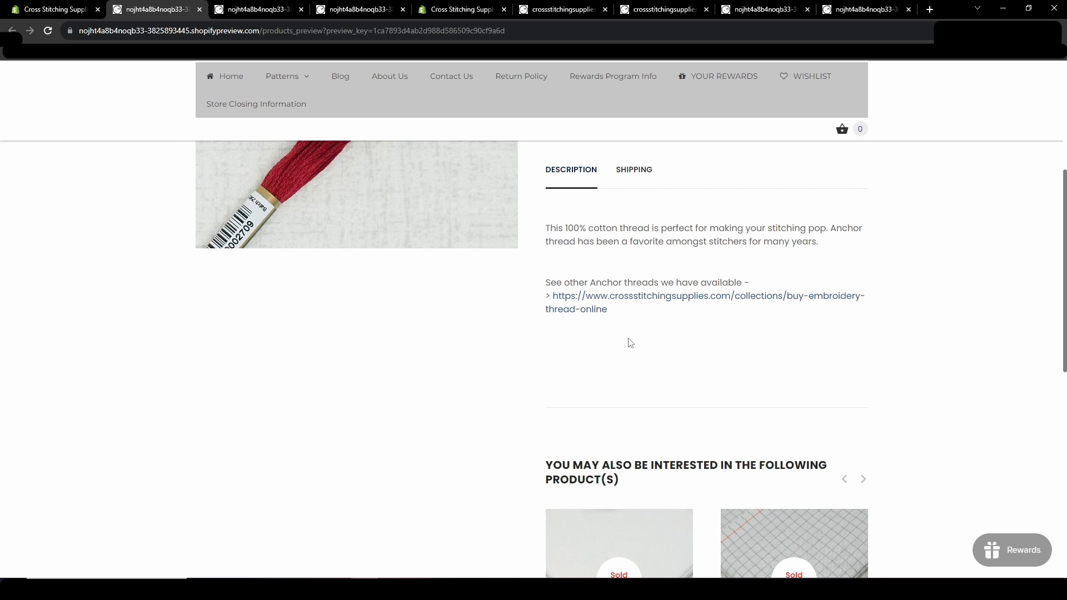
mouse_move(608, 338)
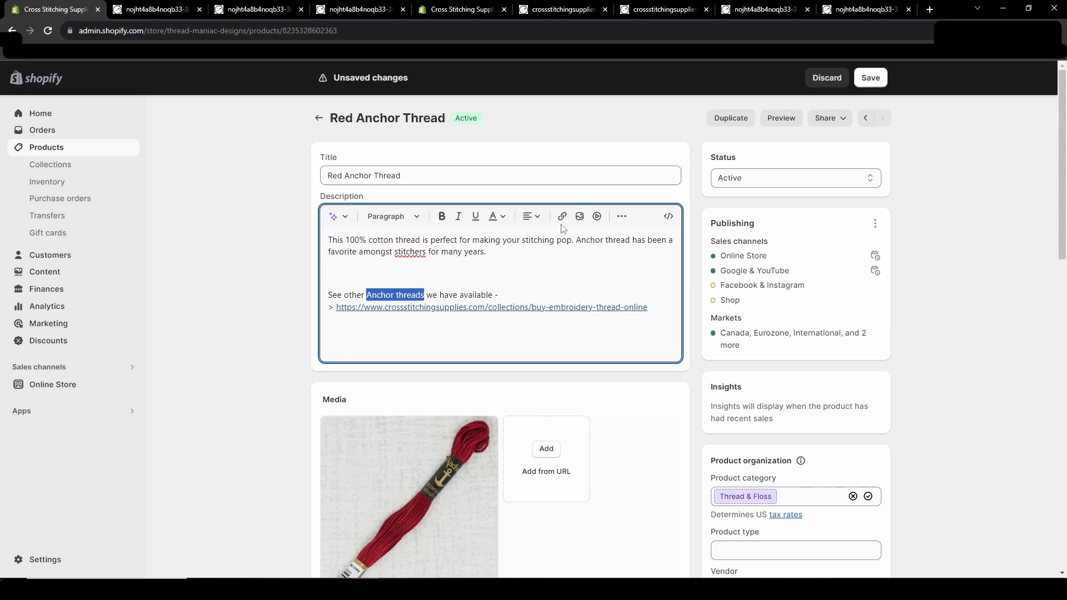
Link 'Anchor threads' to the thread collection with a link title, then preview the product
click(561, 216)
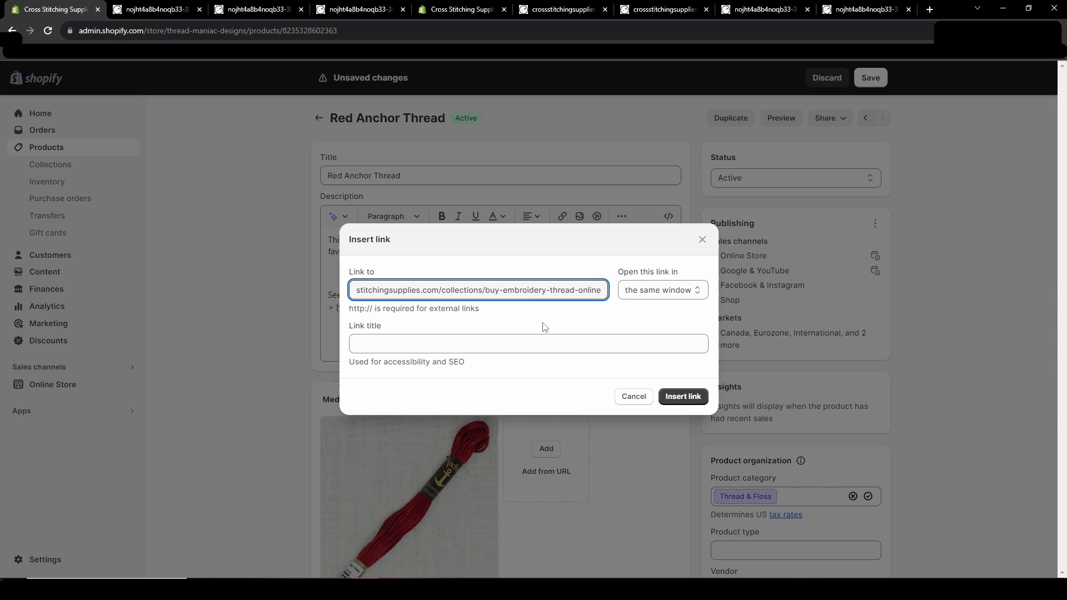
click(528, 343)
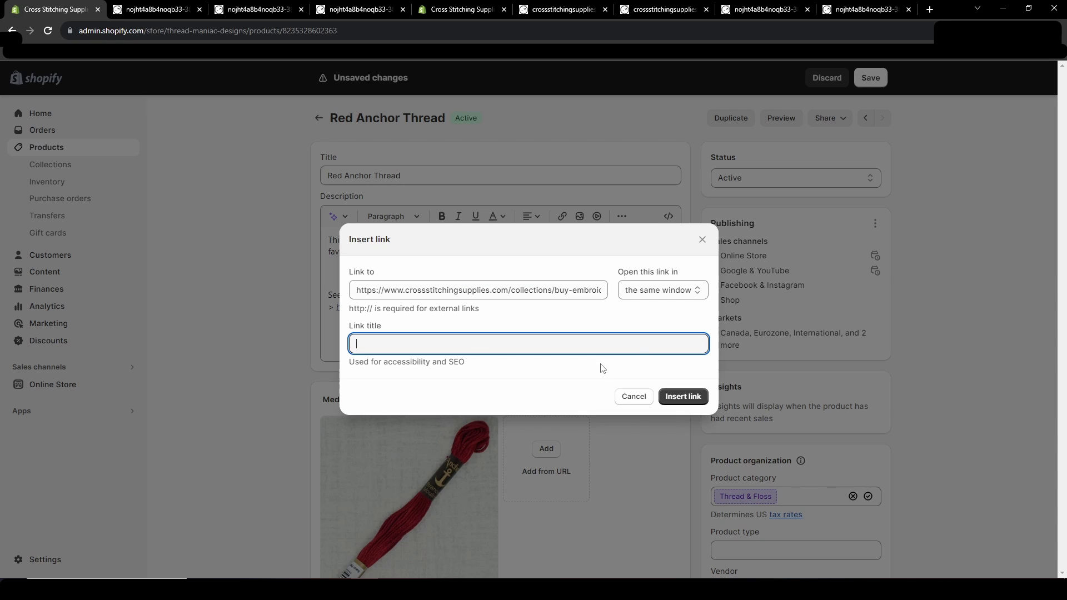
text(Thread)
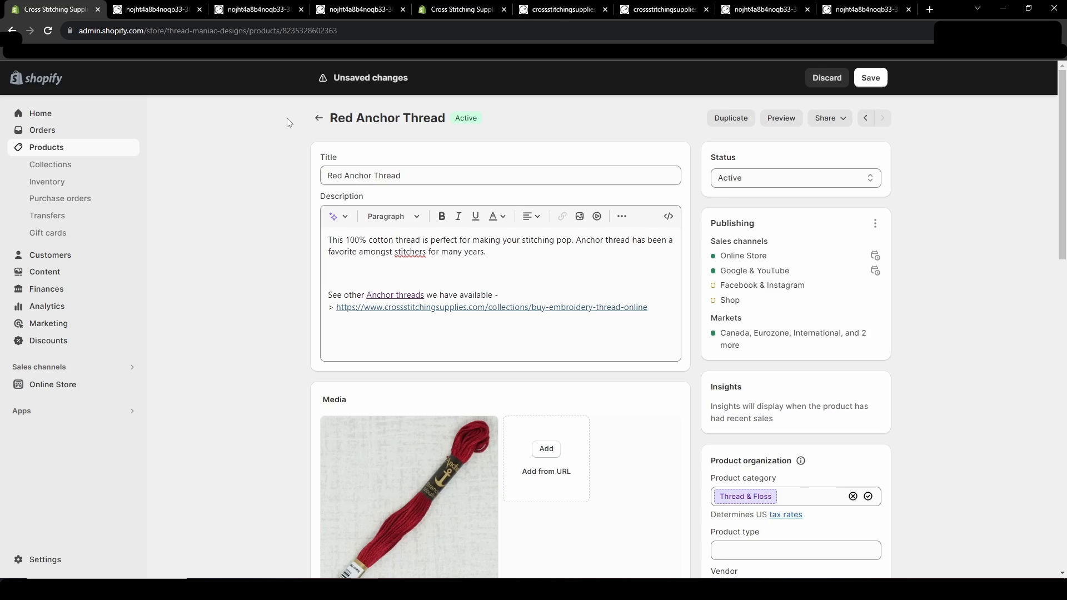
click(140, 9)
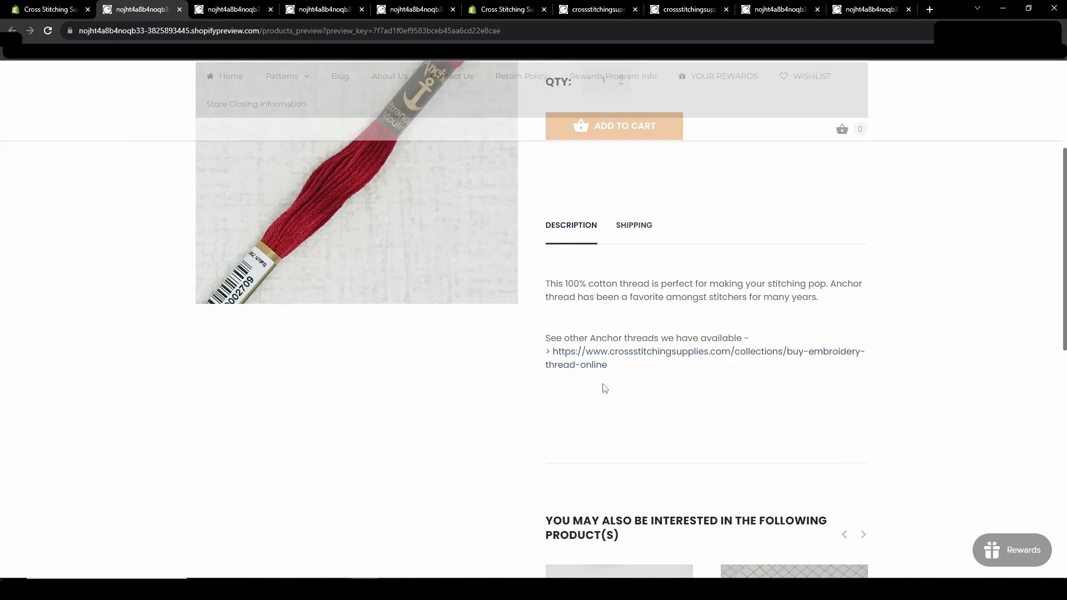
mouse_move(602, 343)
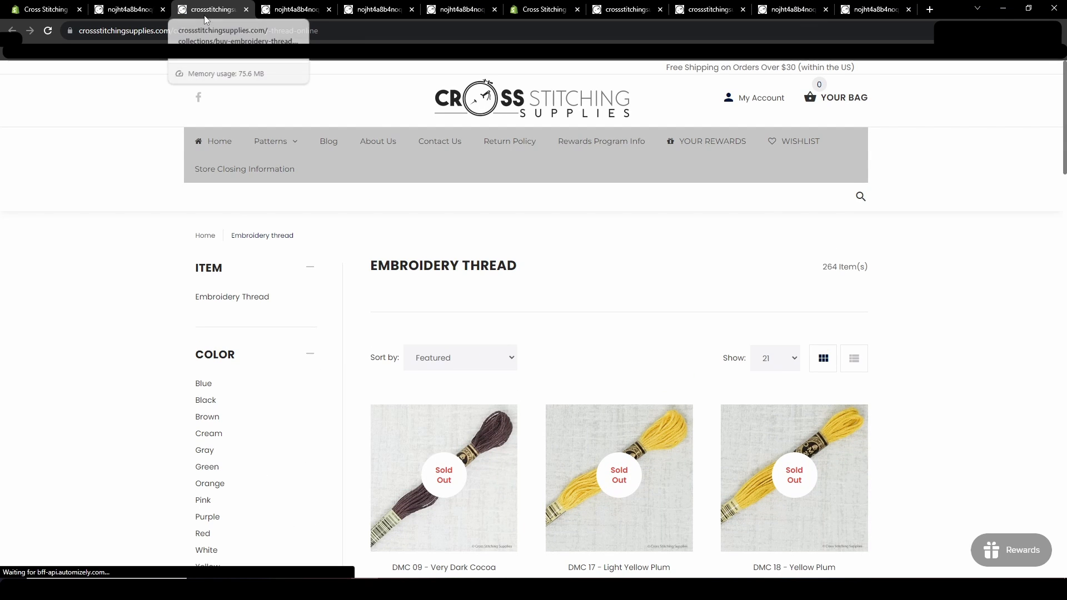
mouse_move(414, 311)
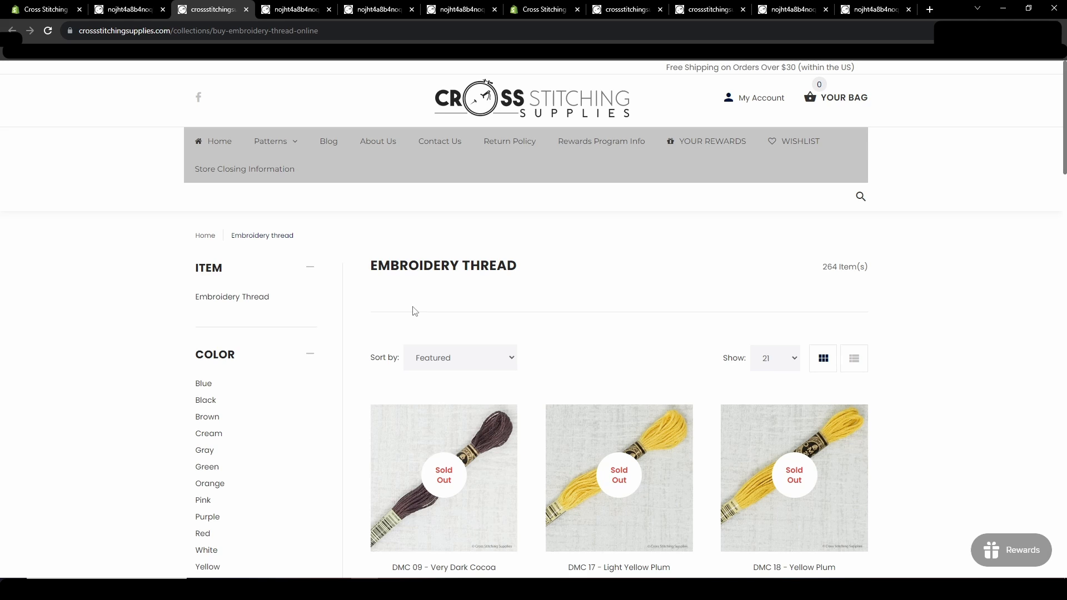
scroll(down, 3)
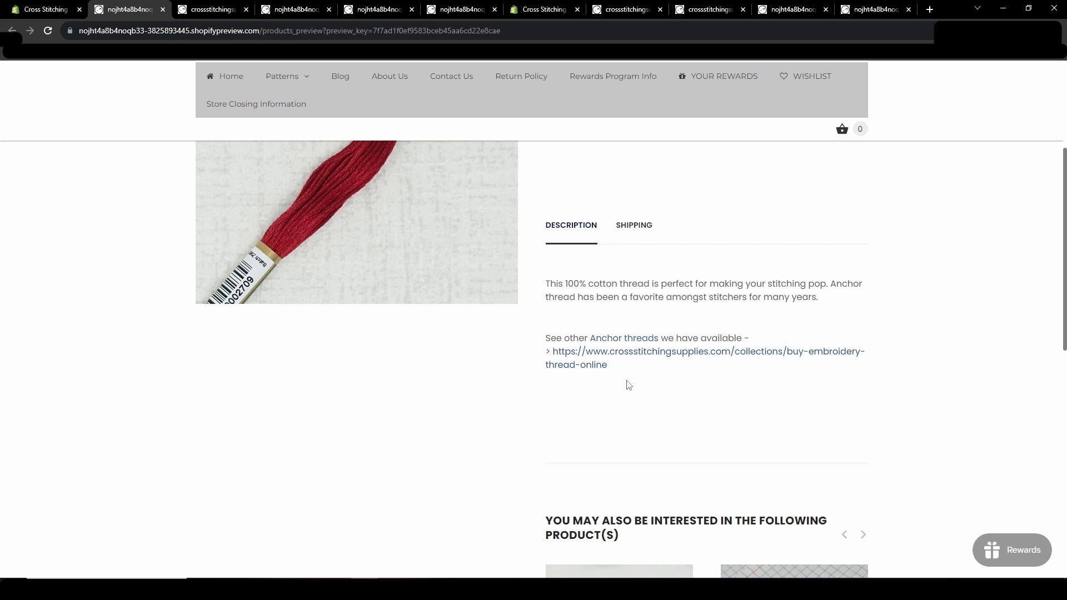
mouse_move(628, 363)
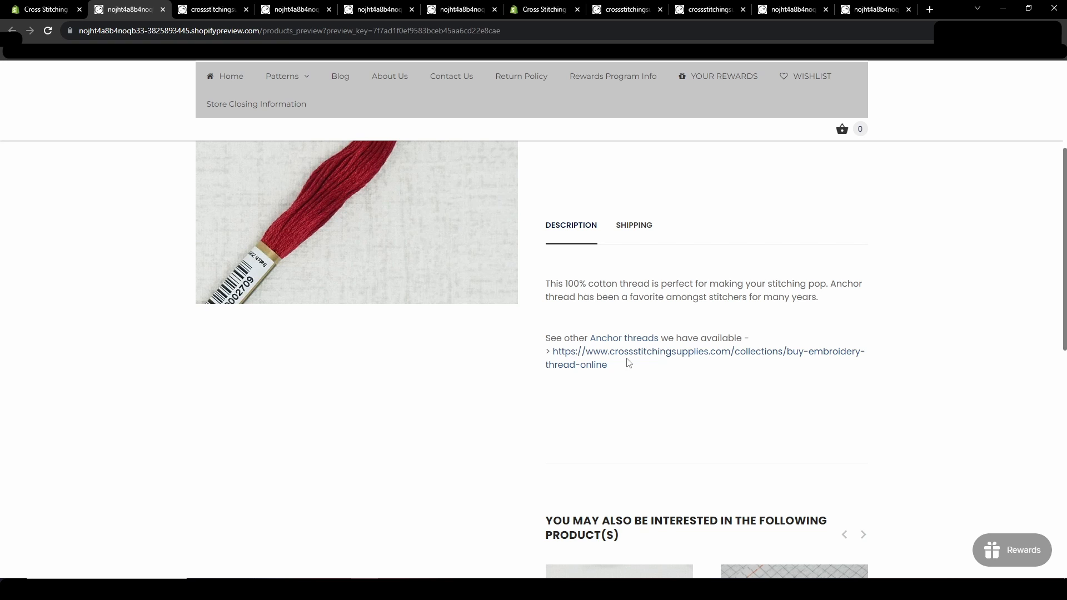
mouse_move(621, 338)
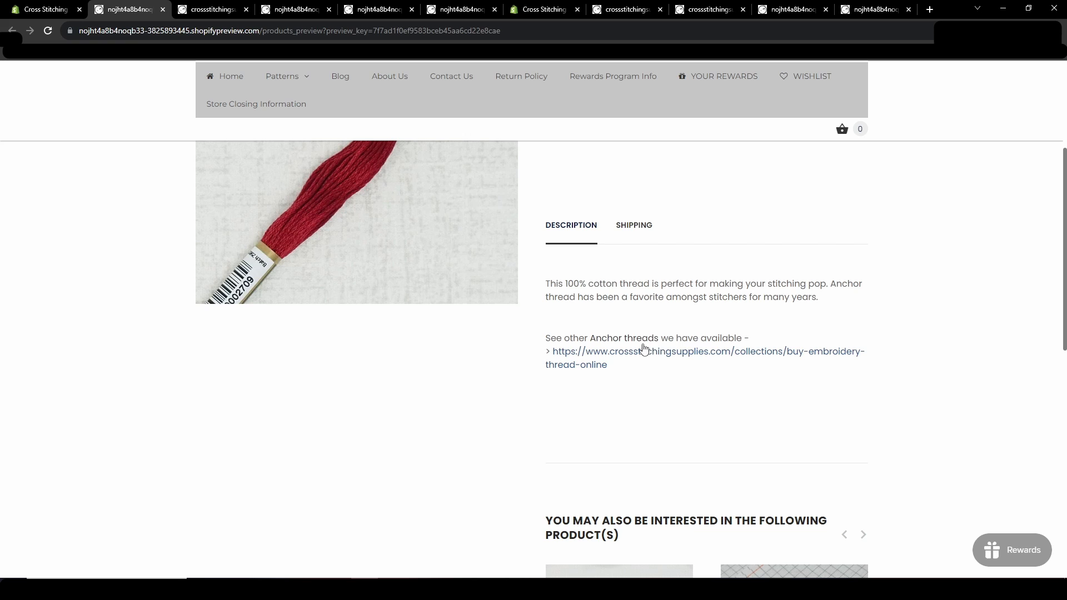
mouse_move(710, 340)
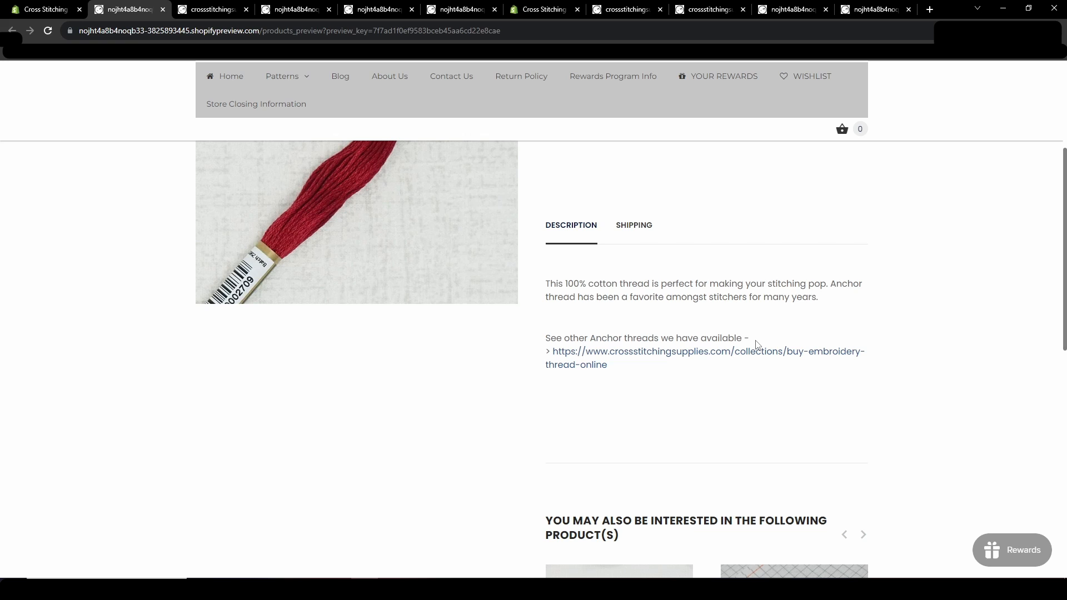
mouse_move(706, 355)
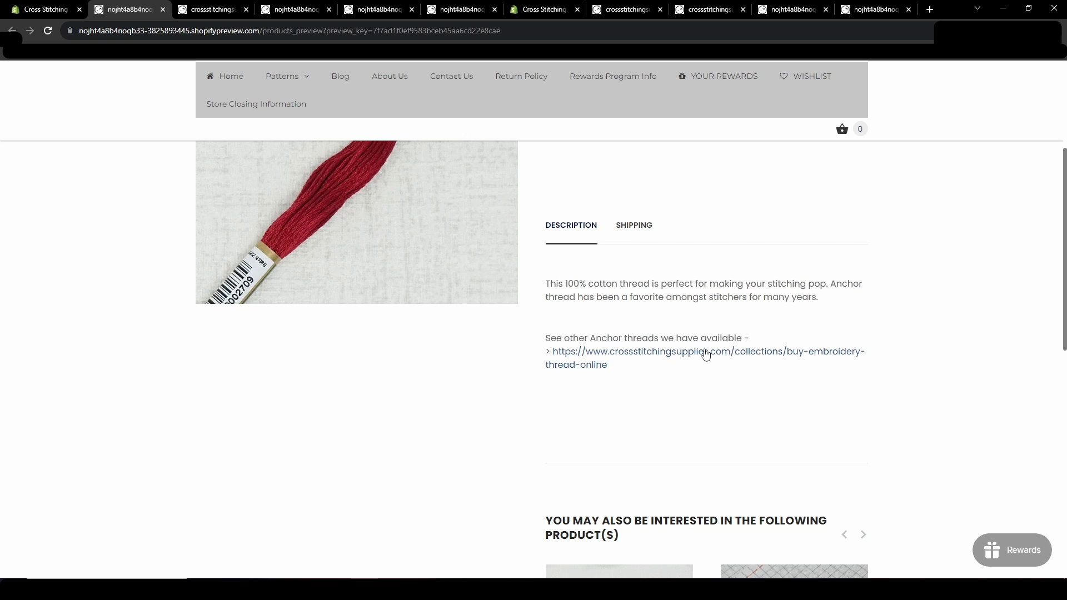
mouse_move(879, 358)
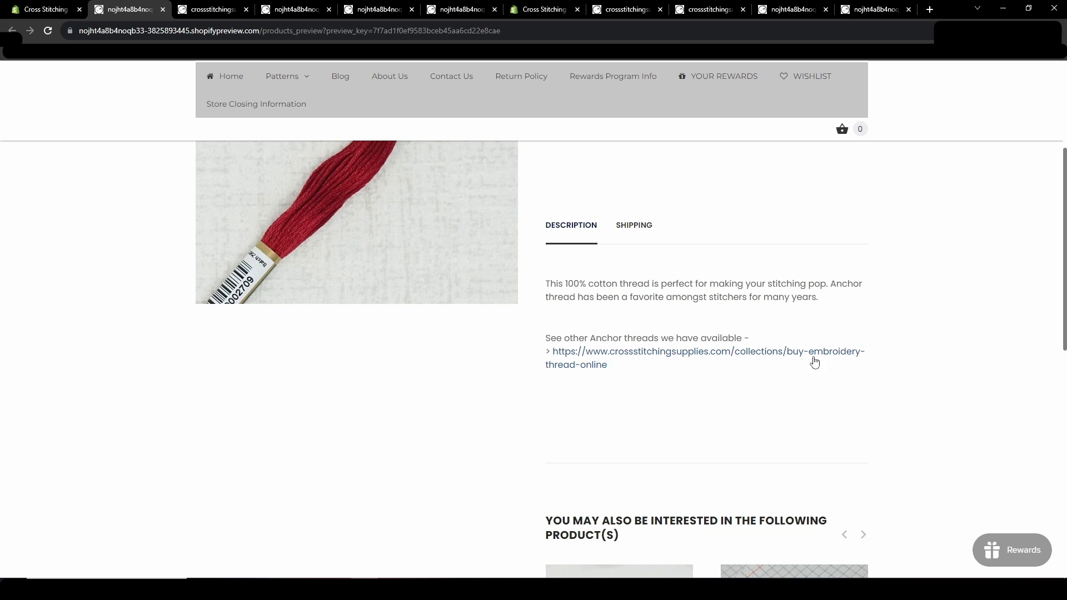
mouse_move(801, 366)
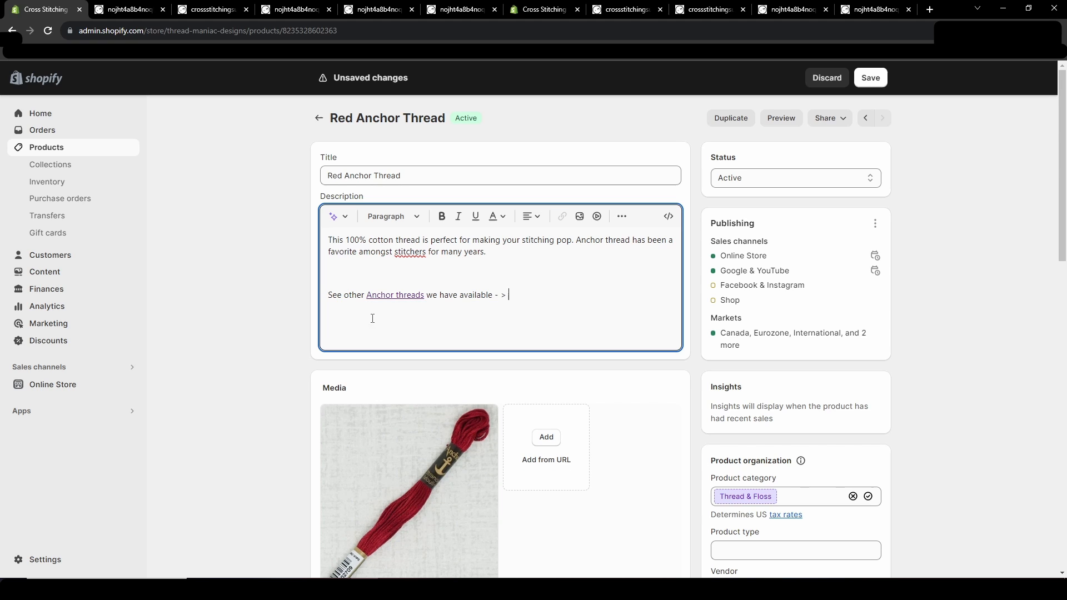
Type 'CLICK HERE to see all of the Anchor threads we offer' and select that sentence
text(CLICK)
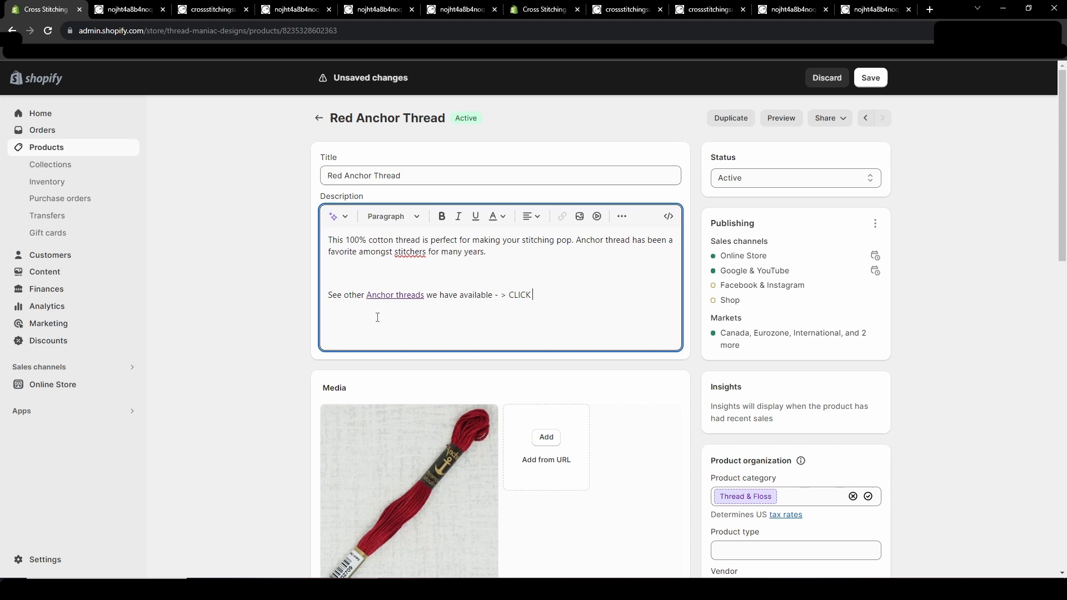
text(HERE to see)
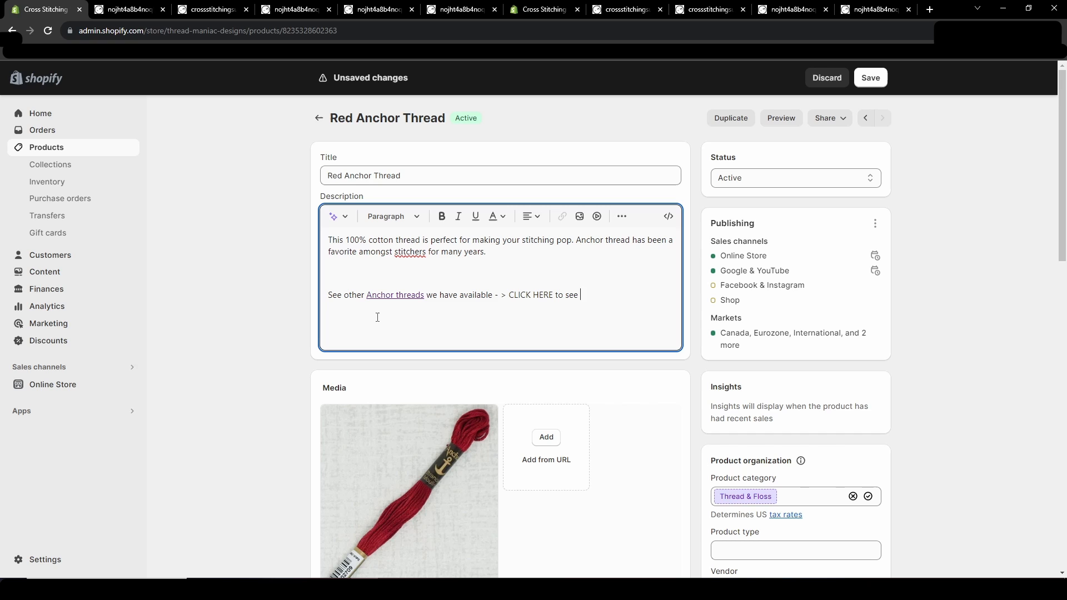
text(all of the thread)
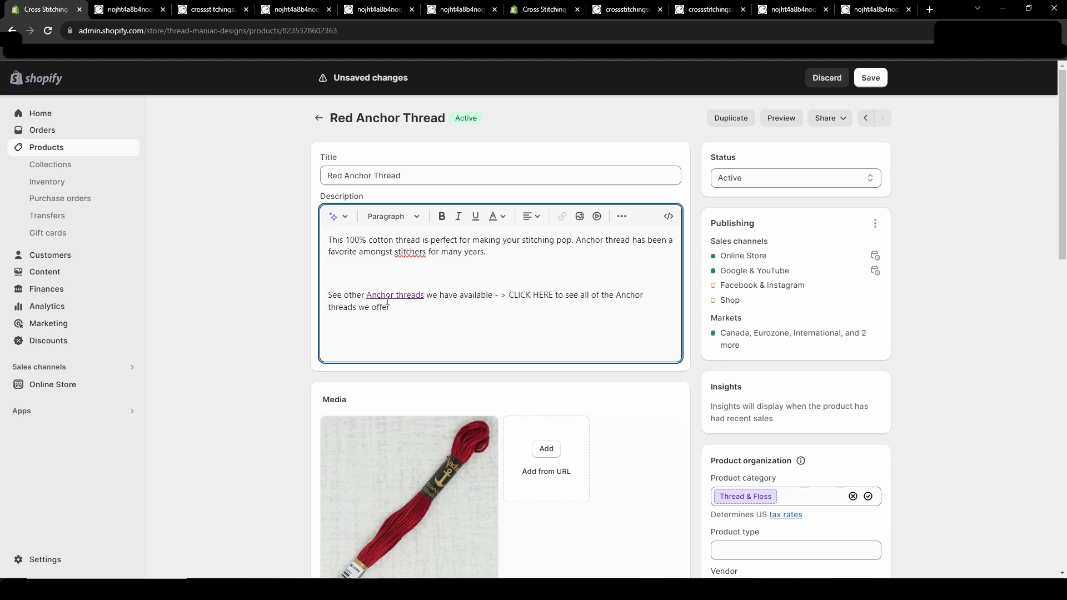
drag(499, 295, 390, 307)
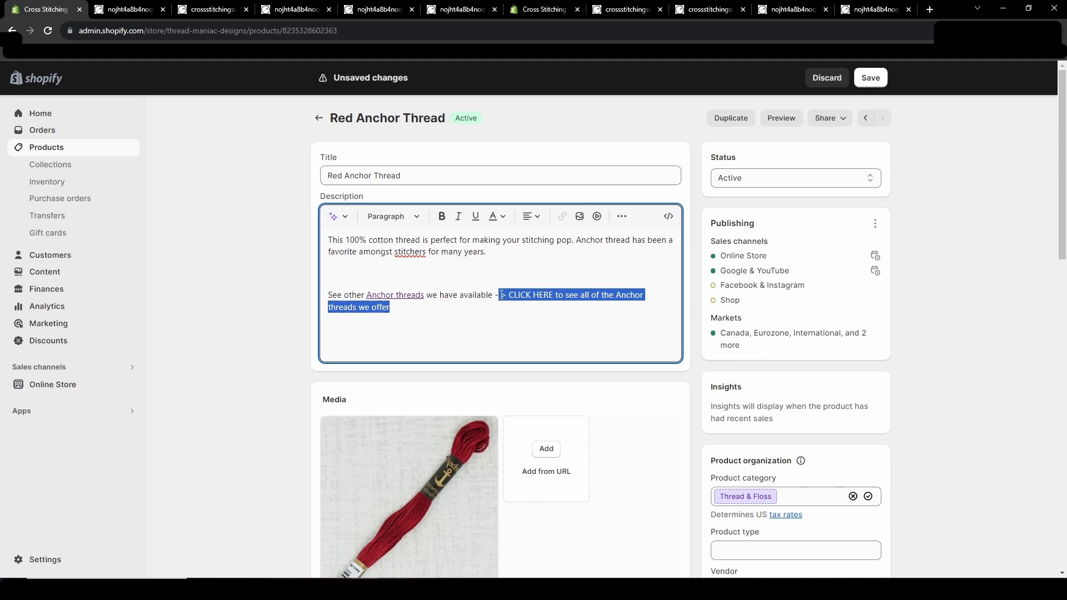
Insert a collection link on the selected sentence, titled 'Anchor Threads Collection'
click(561, 216)
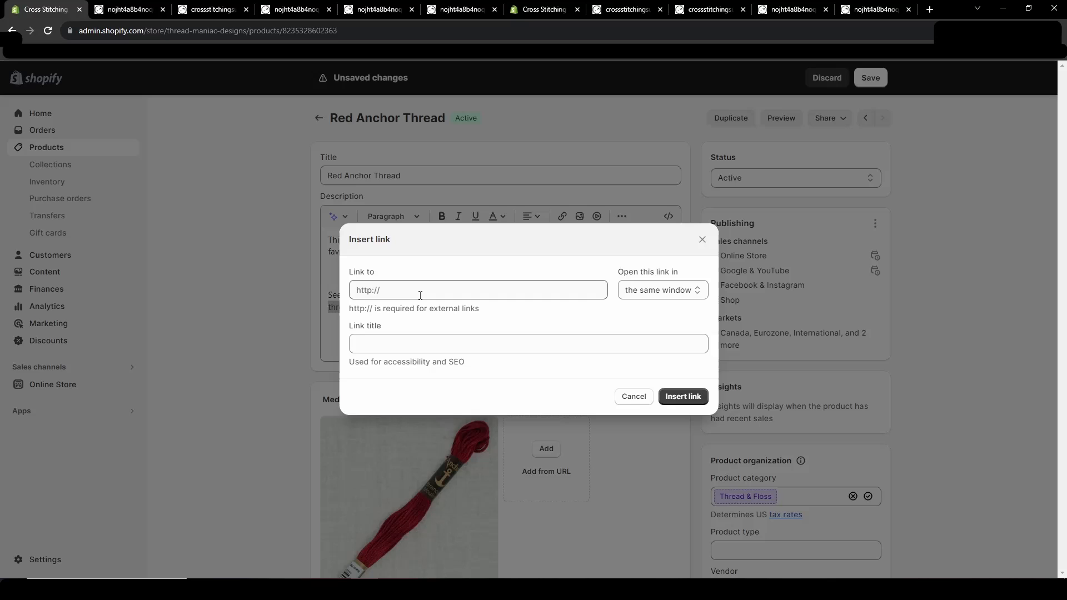
text(TH)
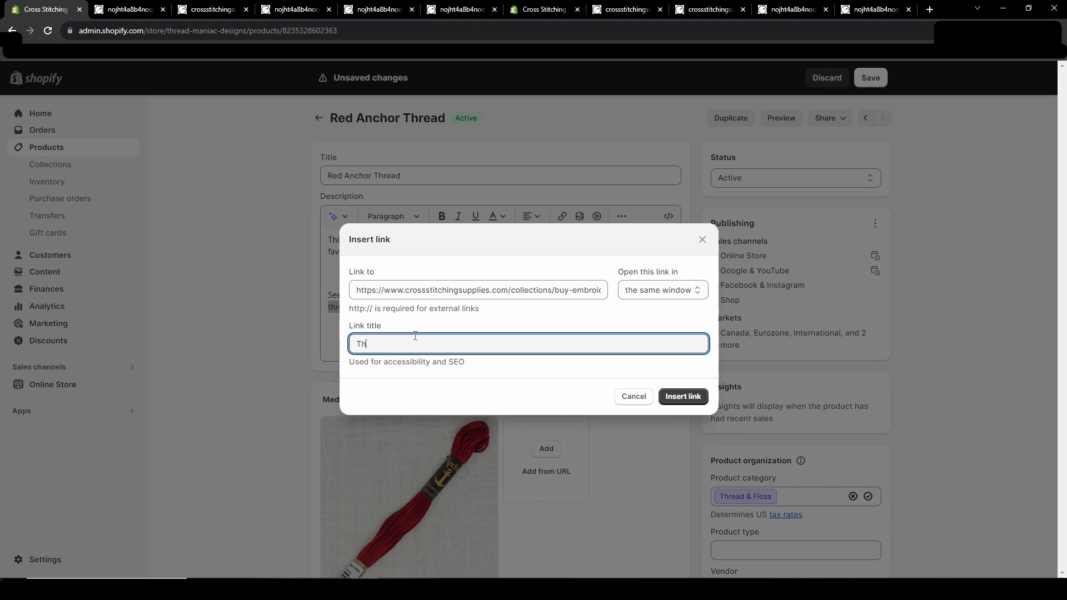
text(hreads Collection)
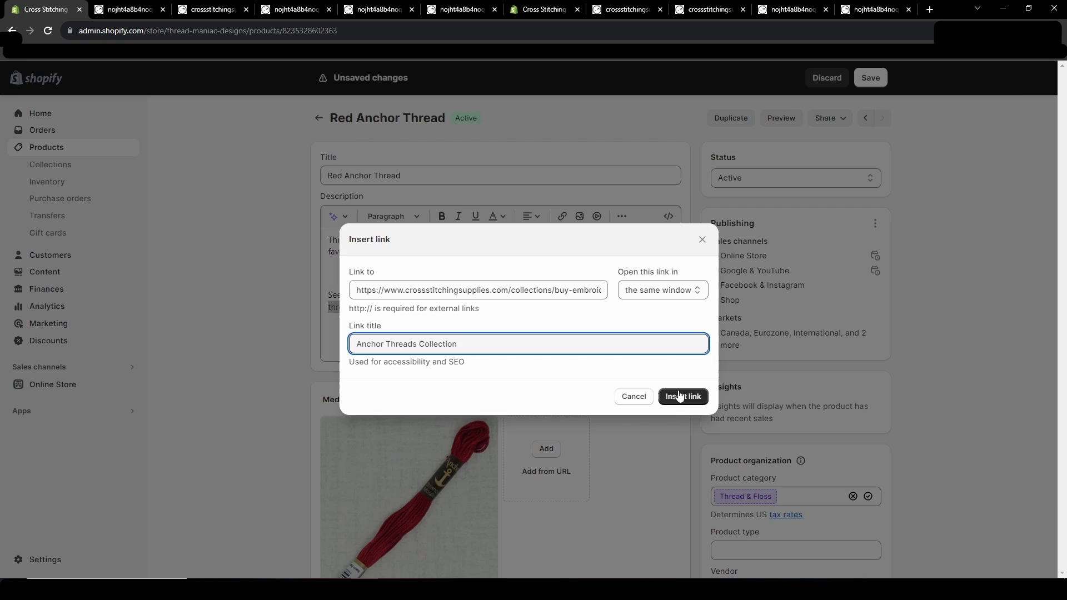
click(682, 396)
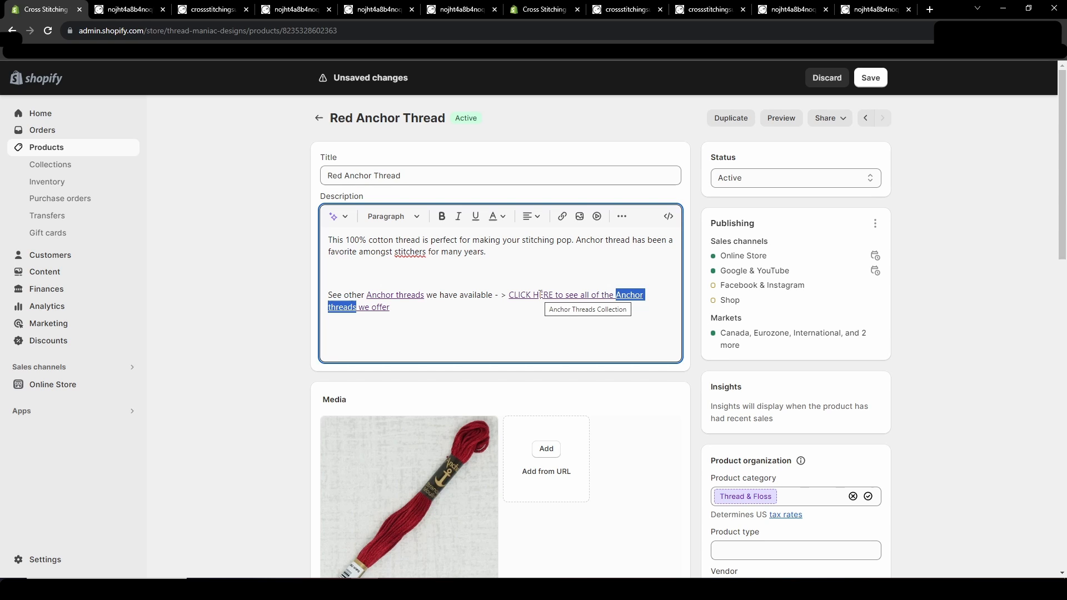
mouse_move(145, 49)
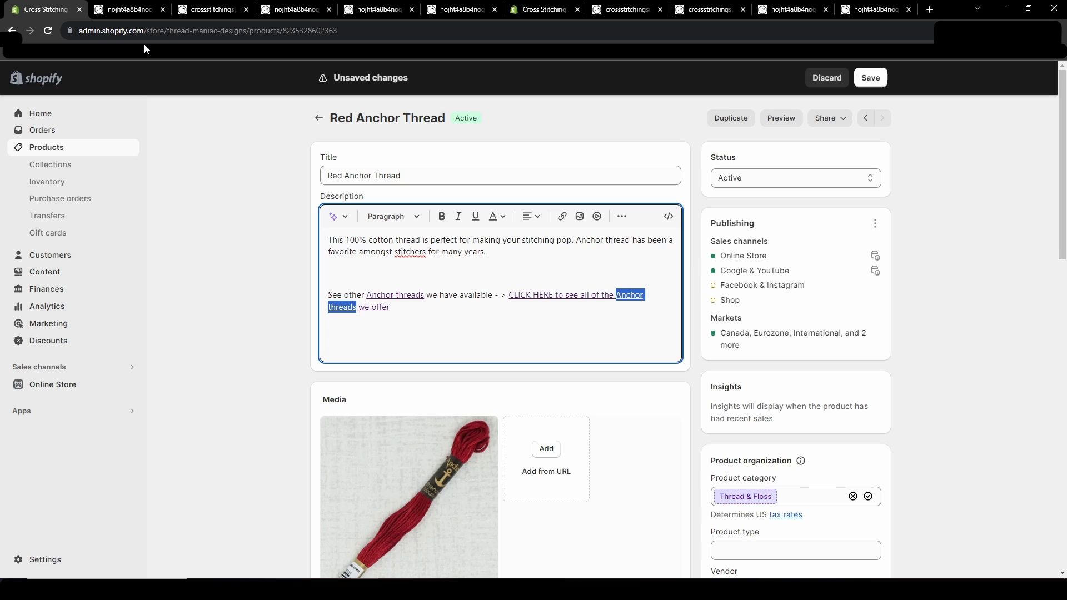
mouse_move(535, 270)
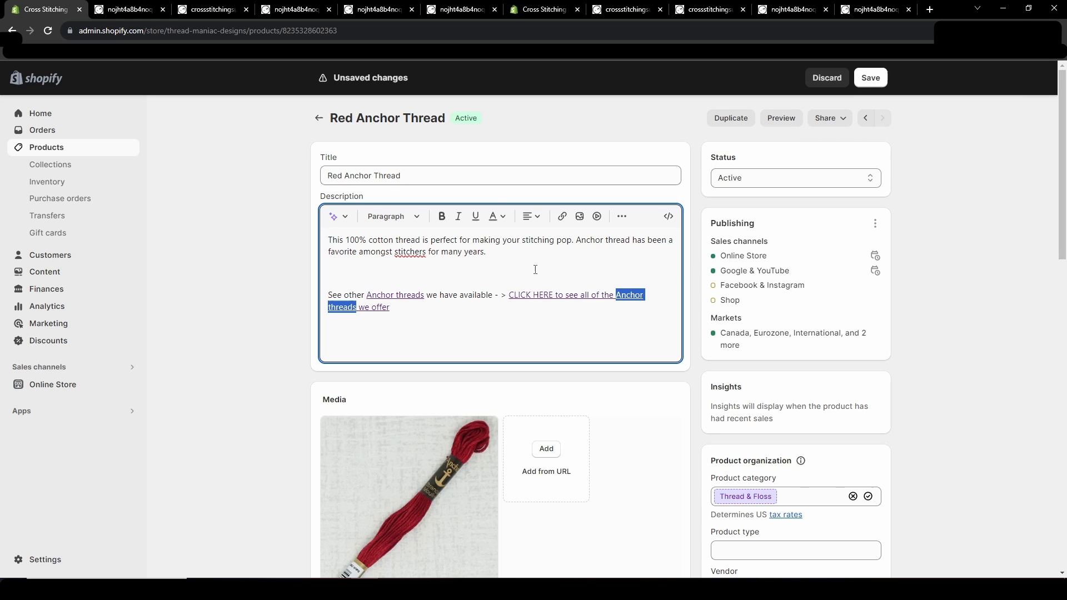